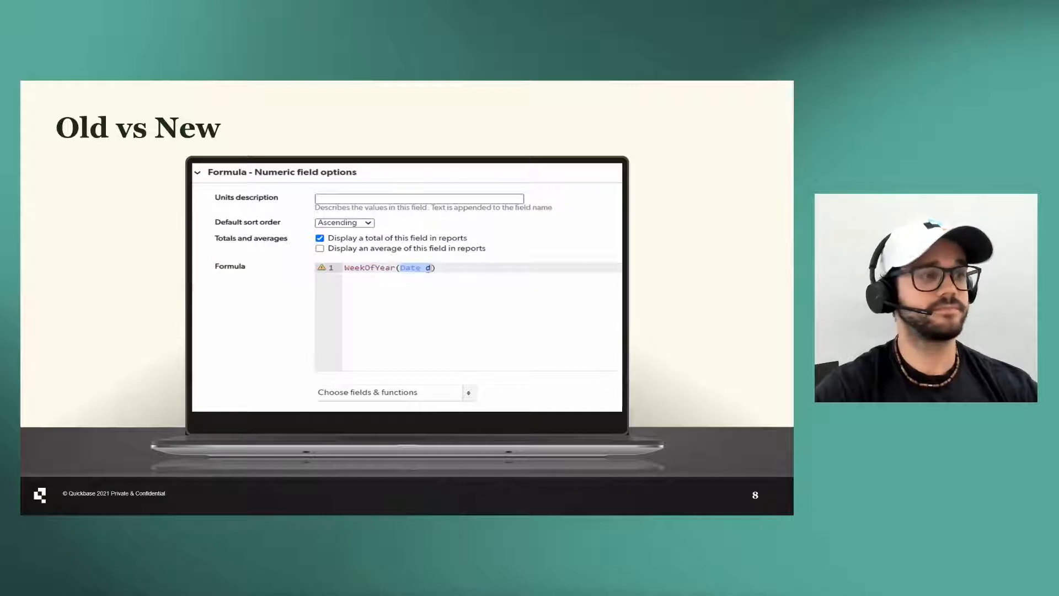
Go into the Date Functions (Demo) table settings and begin adding new fields.
{"action": "key", "text": "Right"}
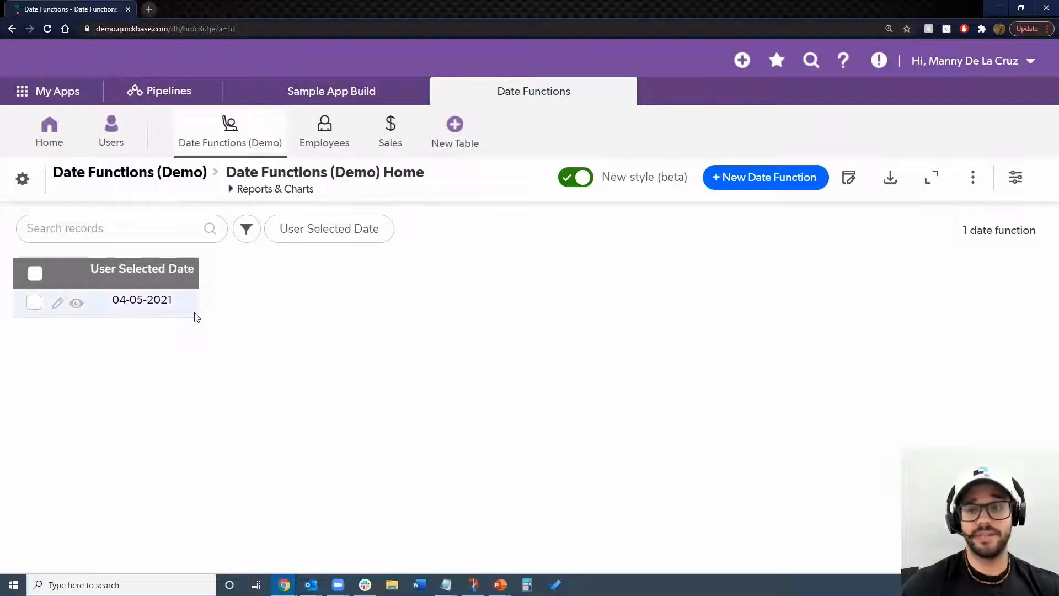
{"action": "mouse_move", "coordinate": [287, 338]}
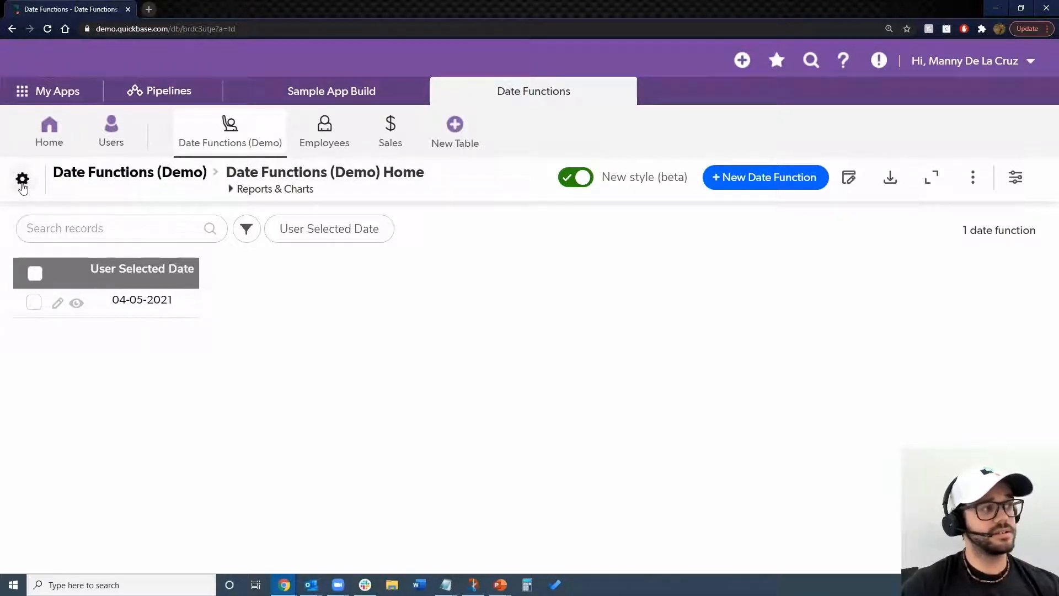
{"action": "mouse_move", "coordinate": [22, 180]}
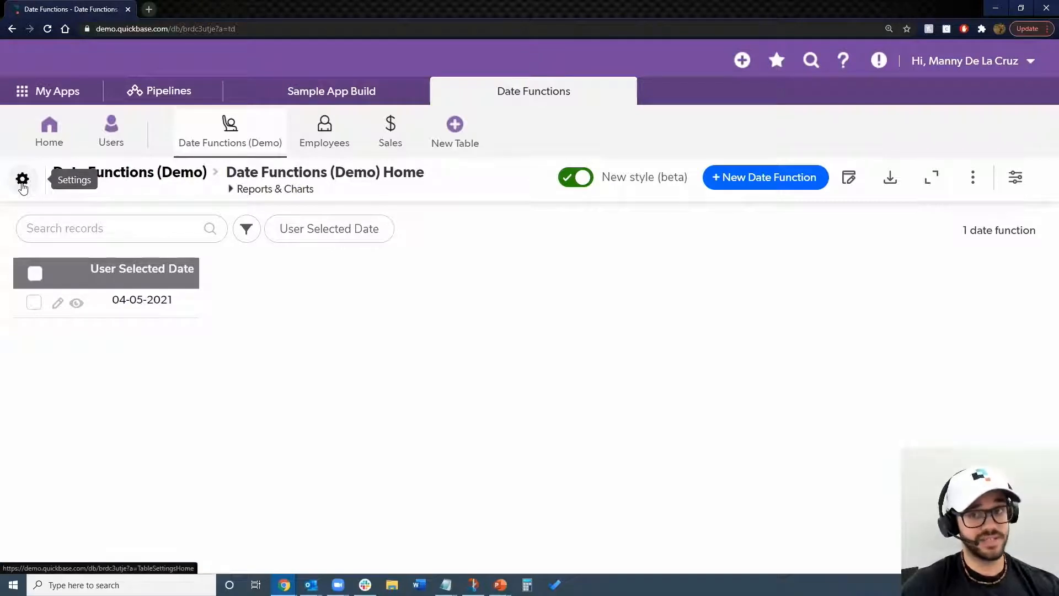
{"action": "left_click", "coordinate": [22, 180]}
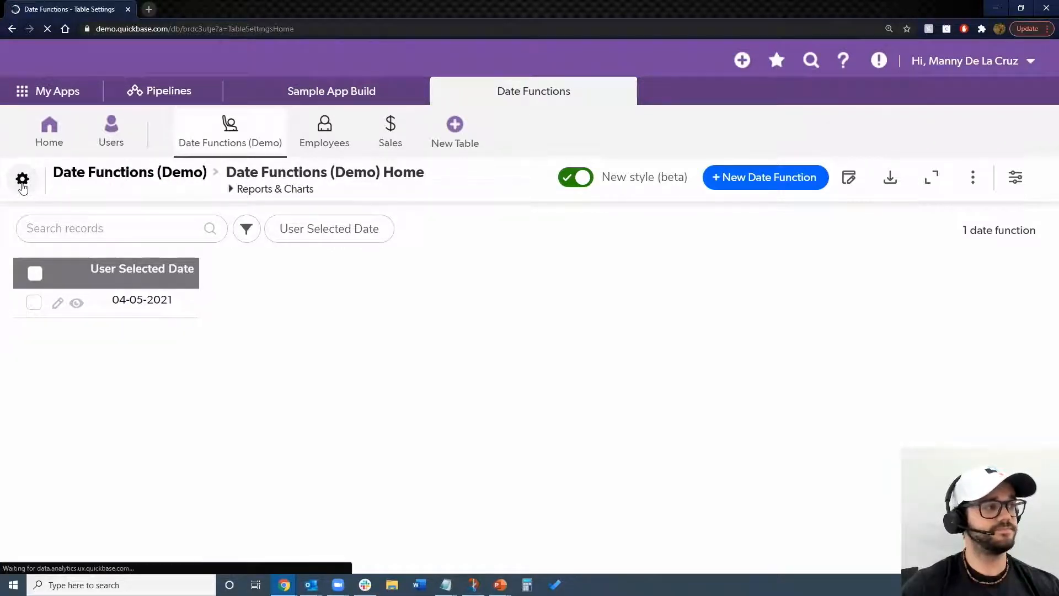
{"action": "left_click", "coordinate": [22, 180]}
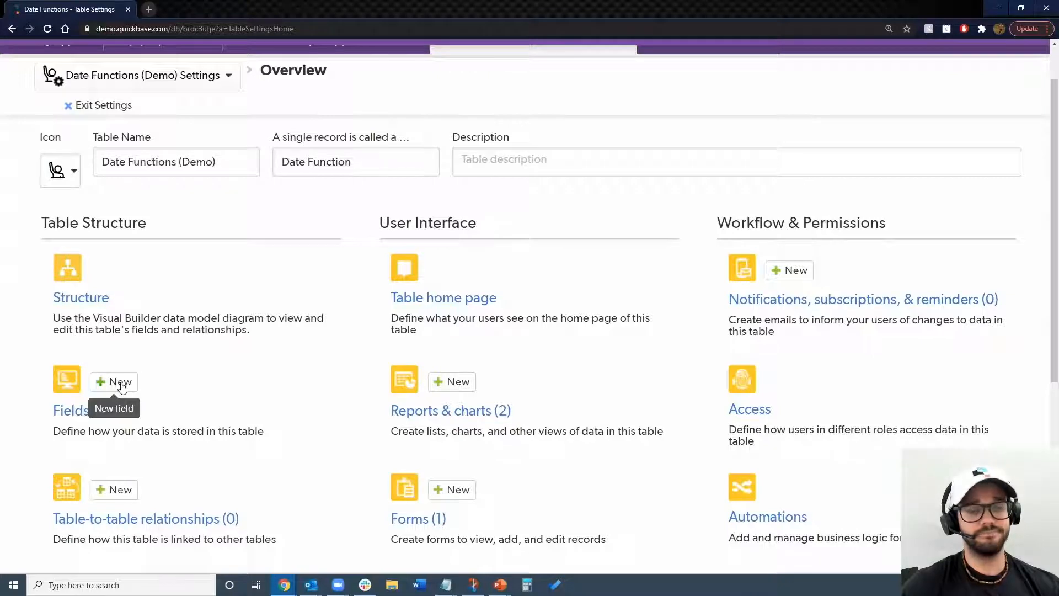
{"action": "left_click", "coordinate": [70, 410]}
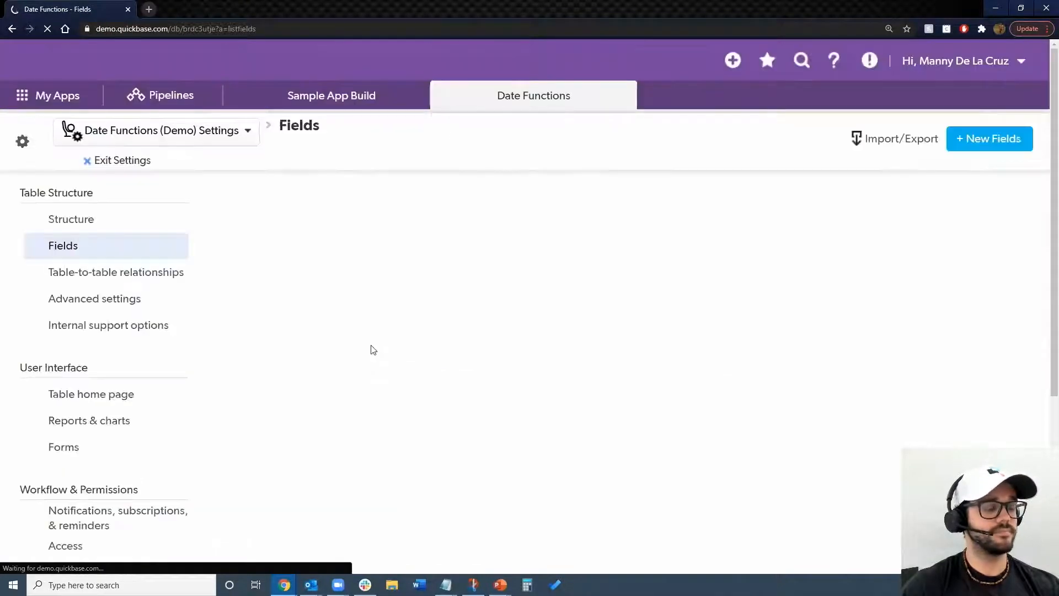
Define a new field Week Of Year with the Formula - Numeric data type.
{"action": "left_click", "coordinate": [989, 139]}
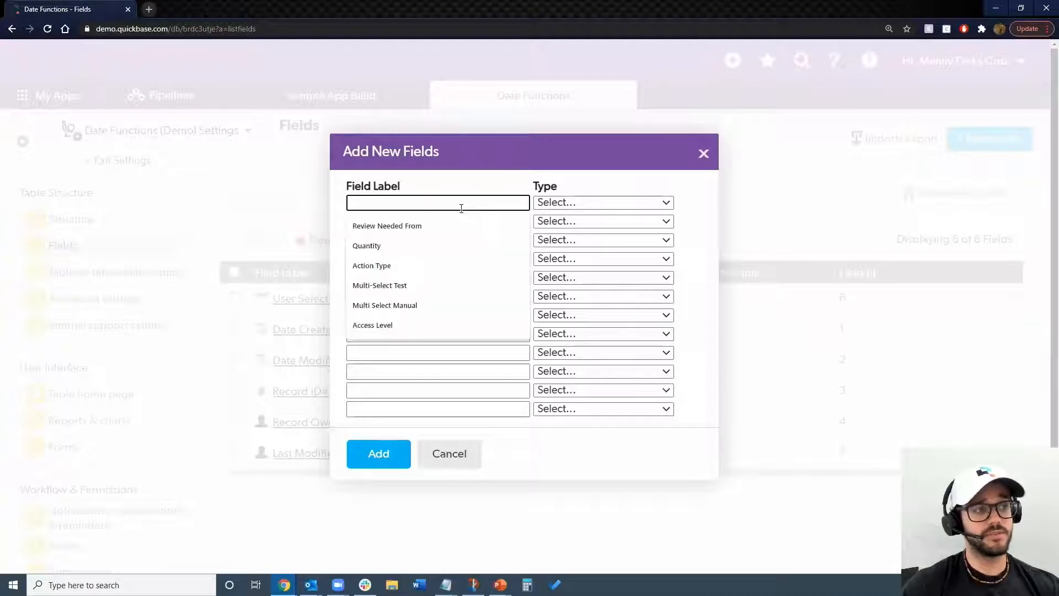
{"action": "type", "text": "Week Of"}
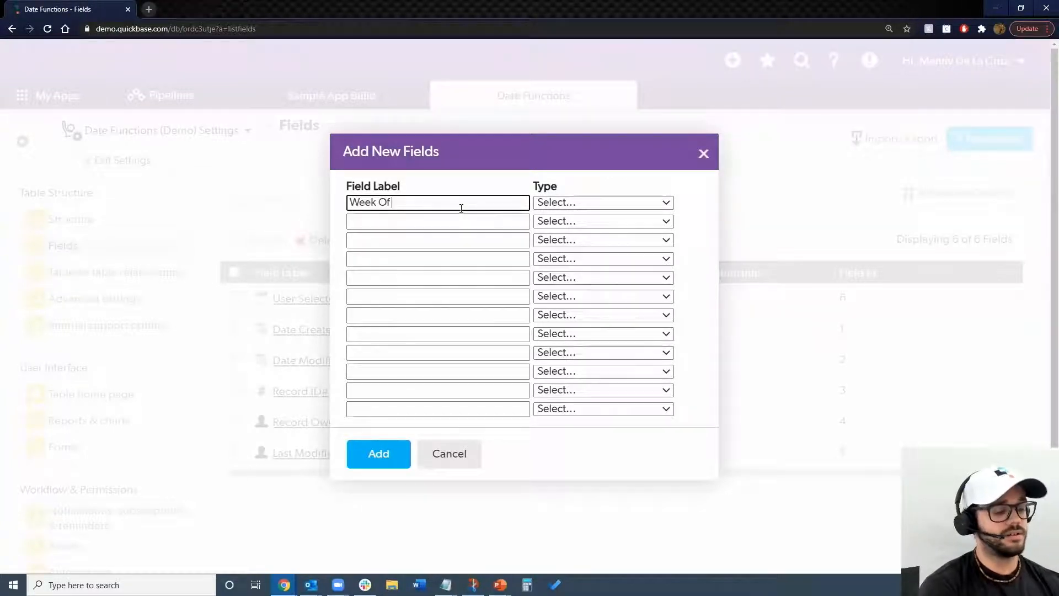
{"action": "type", "text": "Year"}
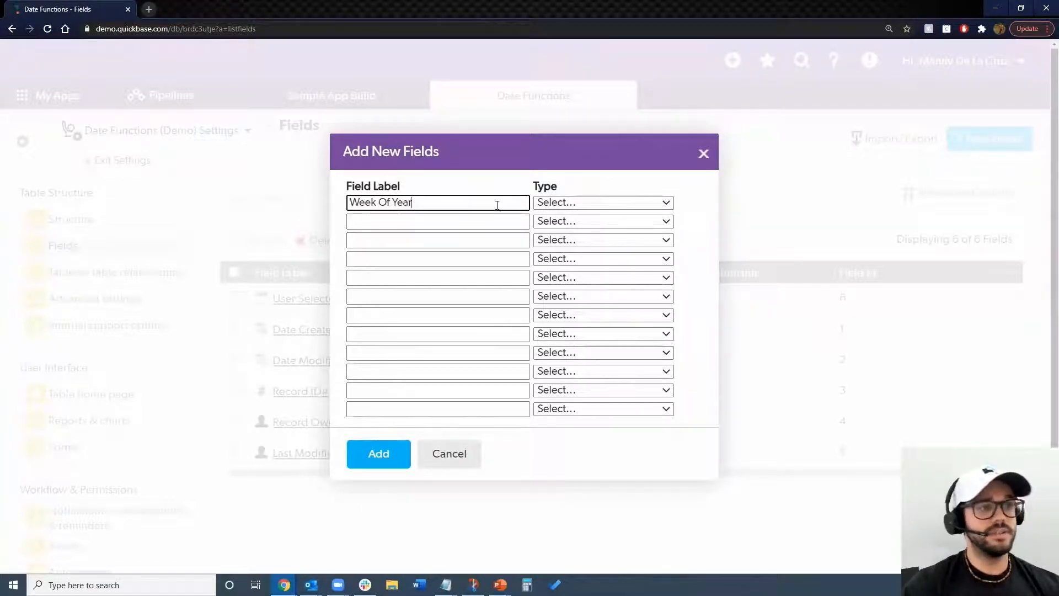
{"action": "left_click", "coordinate": [602, 203]}
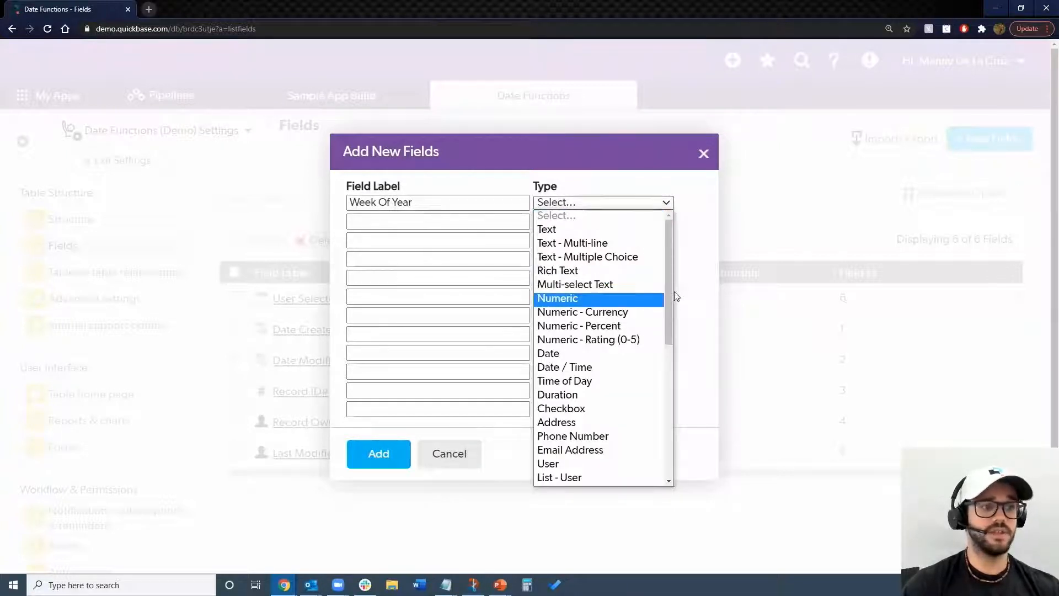
{"action": "scroll", "scroll_direction": "down", "scroll_amount": 3}
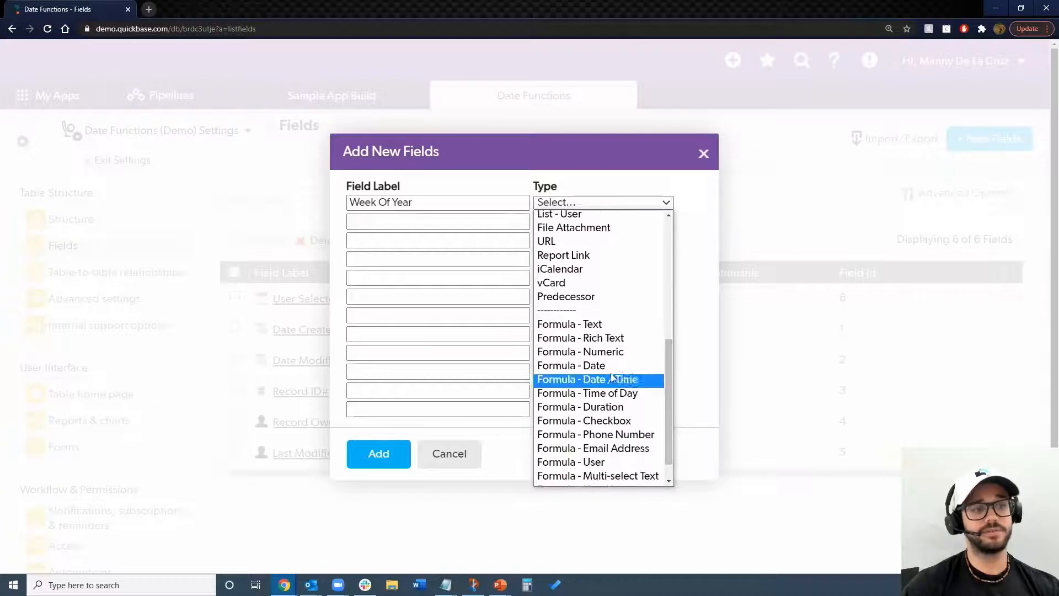
{"action": "left_click", "coordinate": [580, 352]}
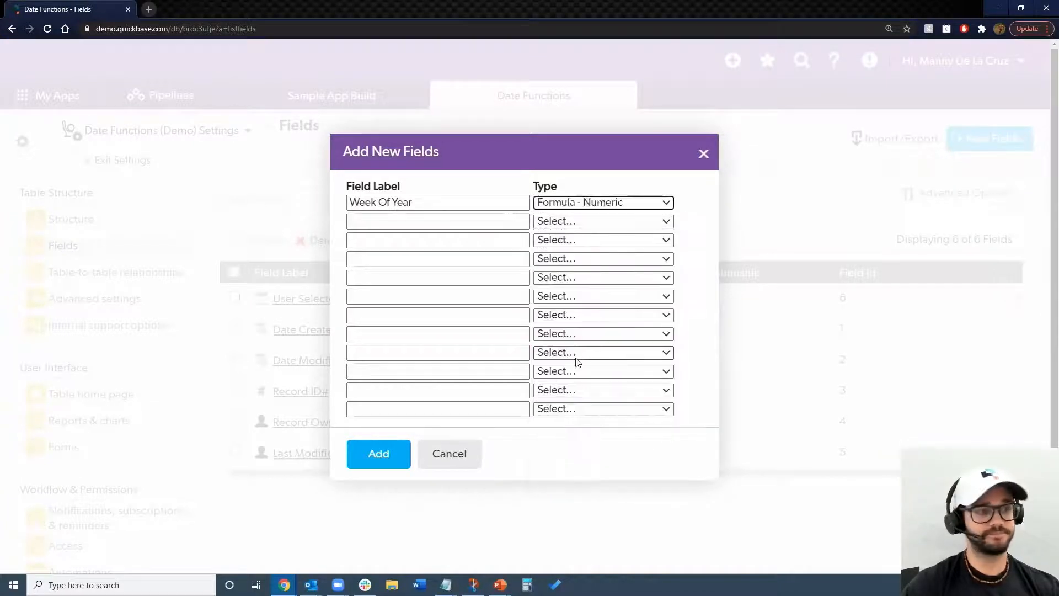
Define Name of Month as Formula - Text and add both fields to the table.
{"action": "left_click", "coordinate": [436, 220]}
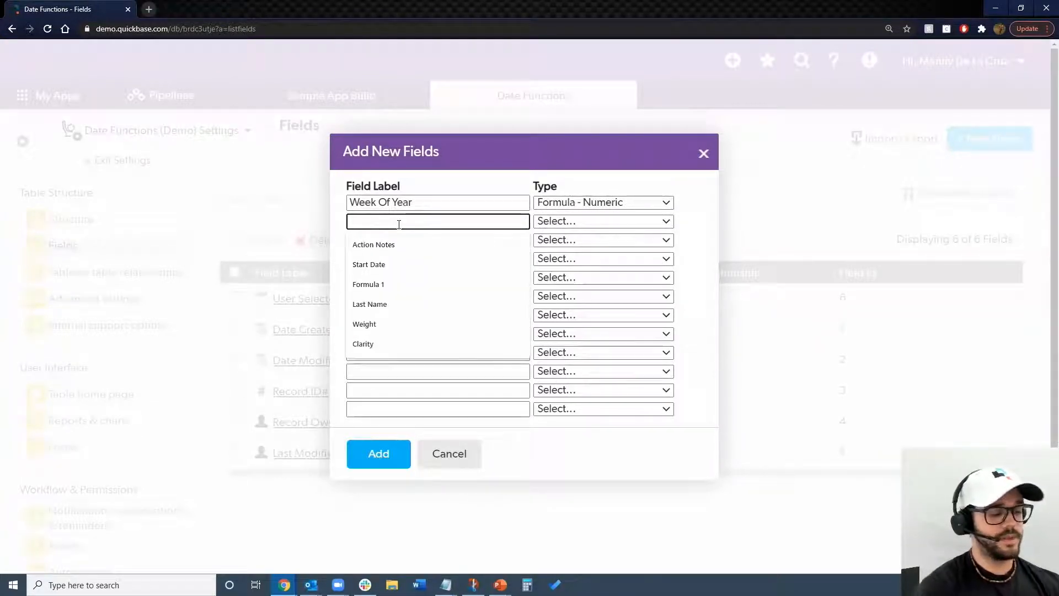
{"action": "type", "text": "Name of Month"}
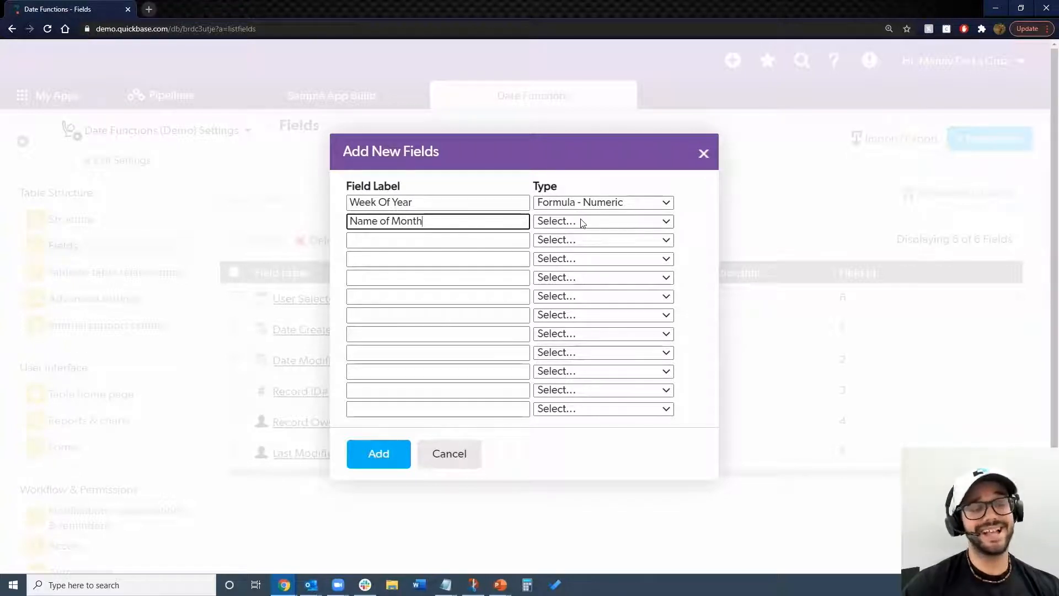
{"action": "left_click", "coordinate": [602, 220]}
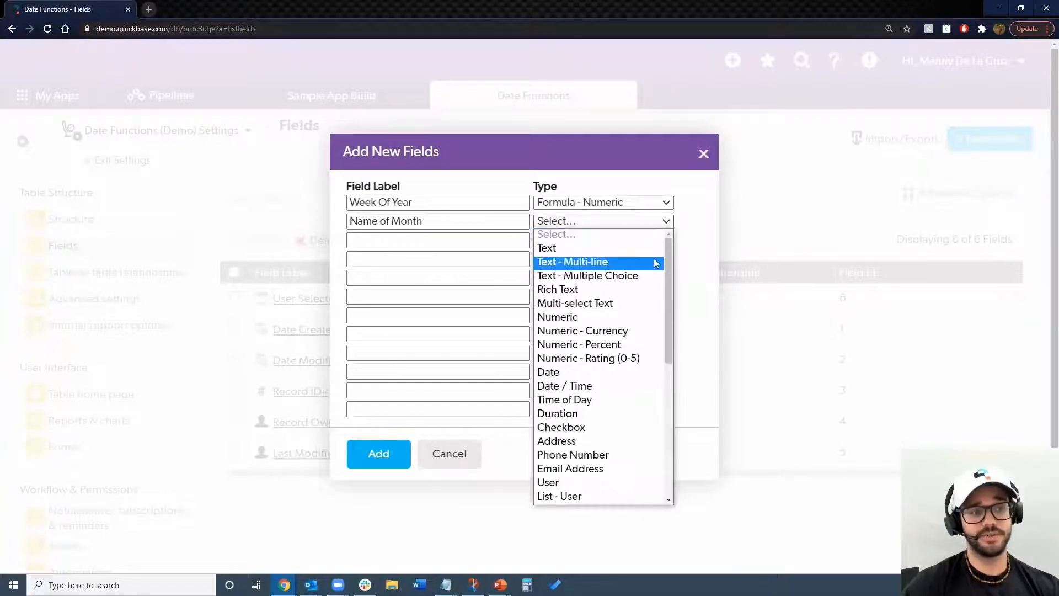
{"action": "scroll", "scroll_direction": "down", "scroll_amount": 3}
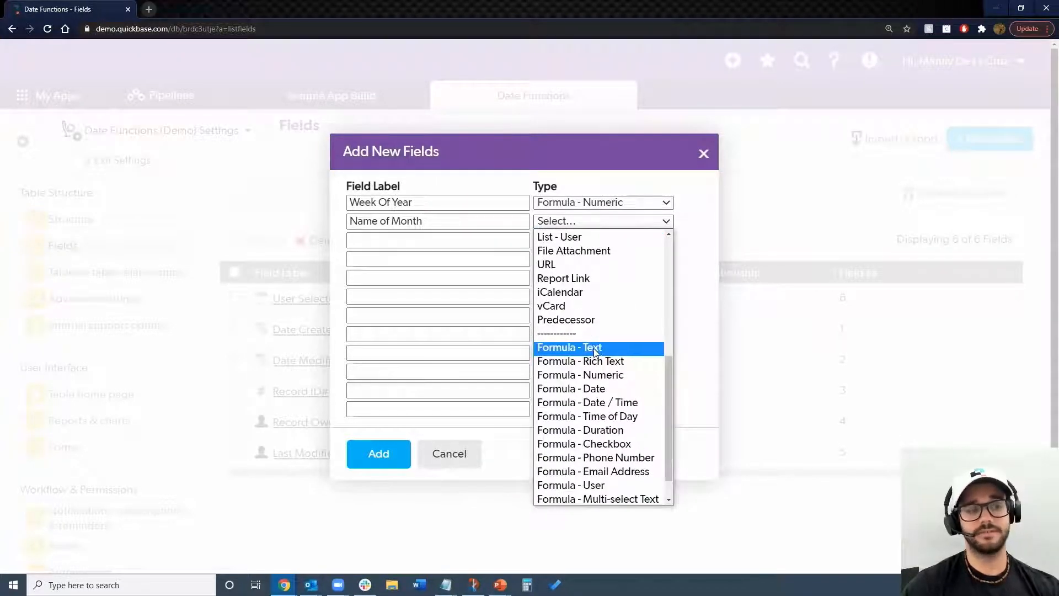
{"action": "left_click", "coordinate": [569, 347]}
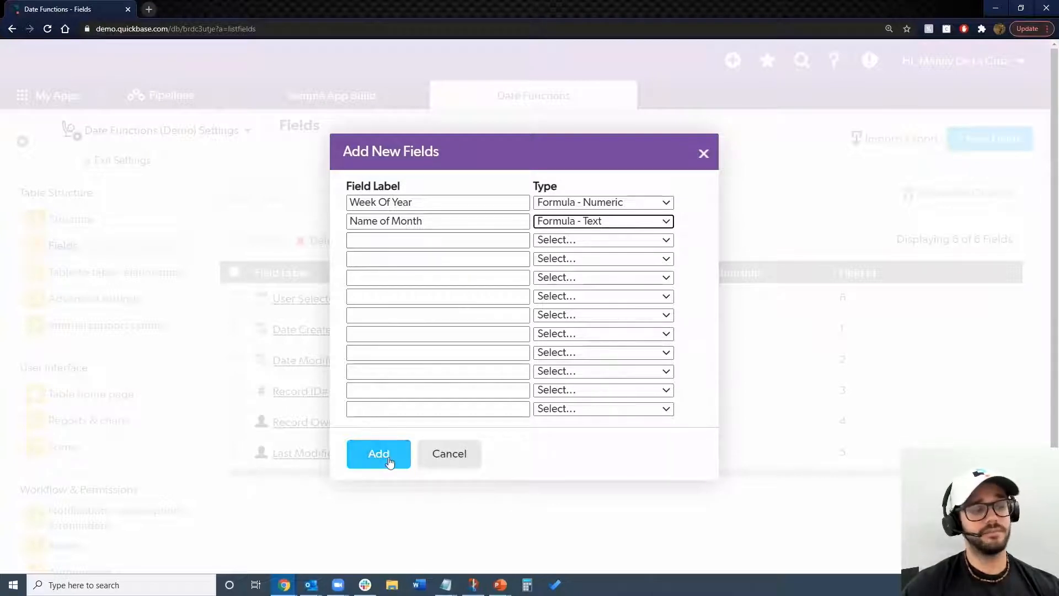
{"action": "left_click", "coordinate": [379, 453]}
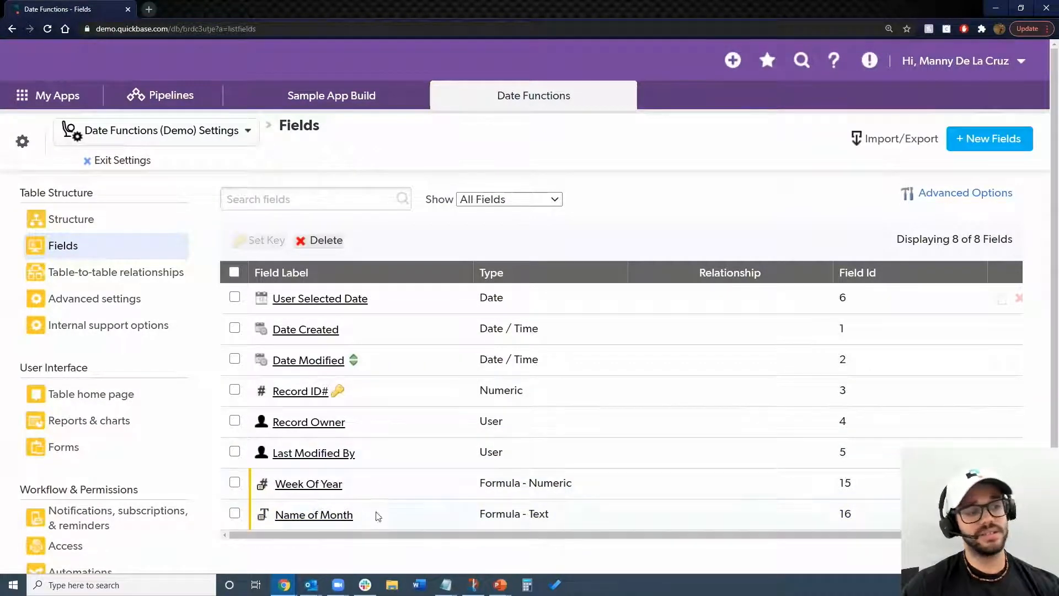
{"action": "mouse_move", "coordinate": [330, 489]}
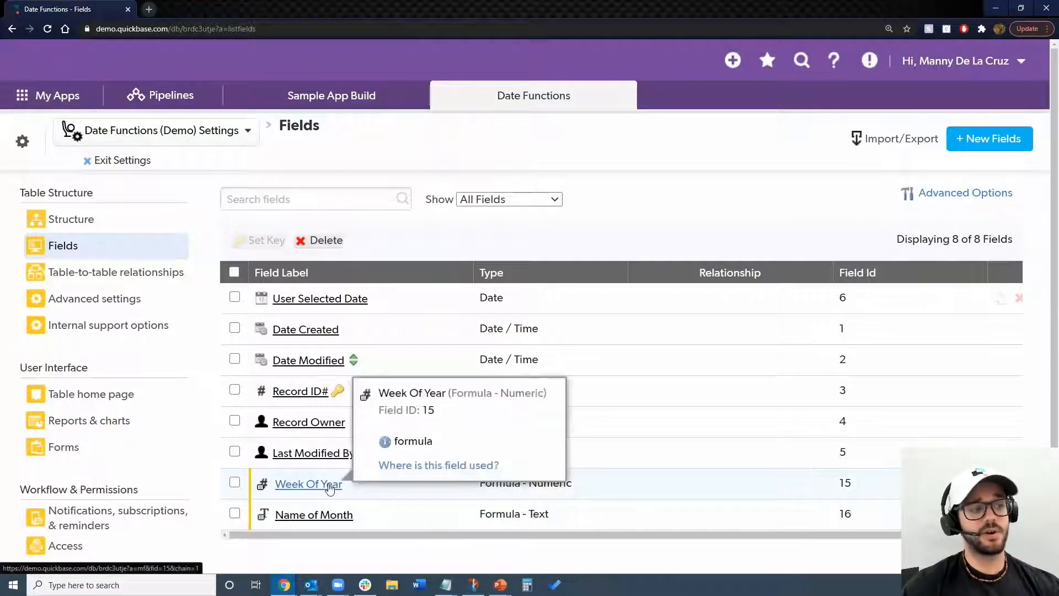
Bring up Week Of Year's field properties with focus in its empty formula editor.
{"action": "left_click", "coordinate": [307, 484]}
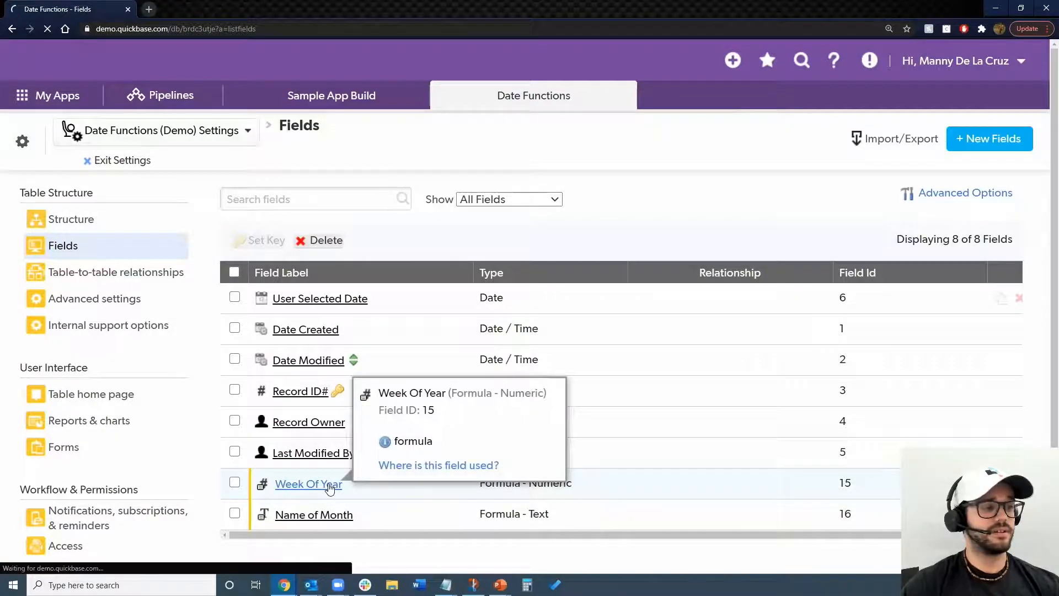
{"action": "left_click", "coordinate": [306, 484]}
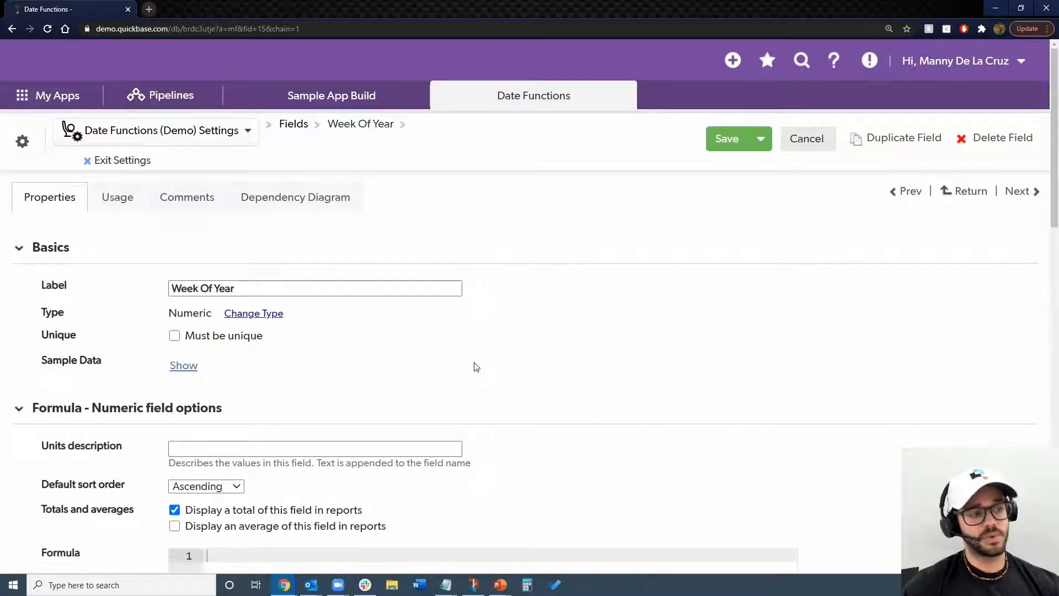
{"action": "scroll", "scroll_direction": "down", "scroll_amount": 3}
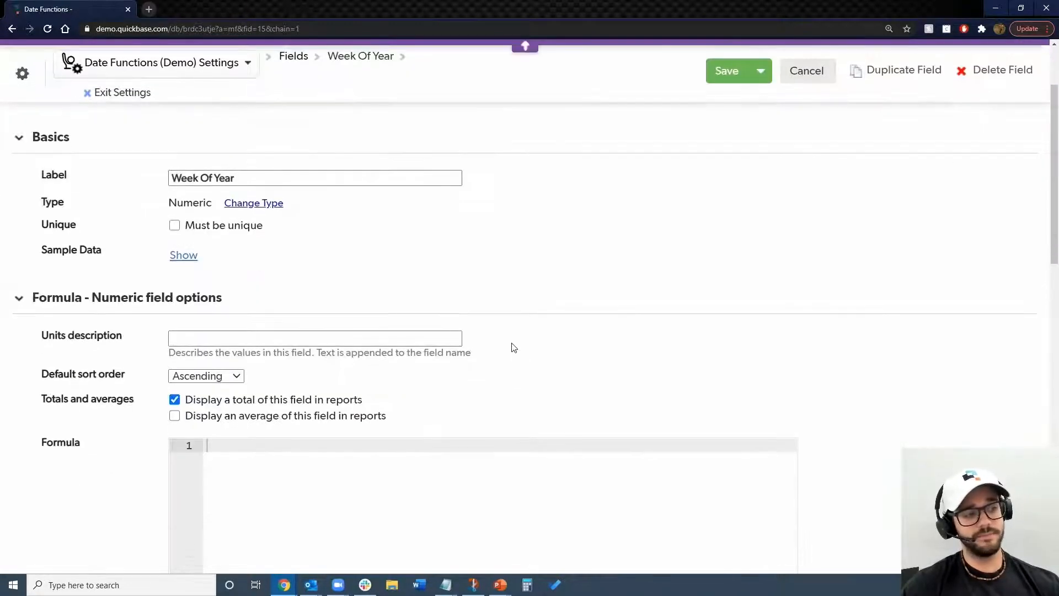
{"action": "left_click", "coordinate": [234, 336]}
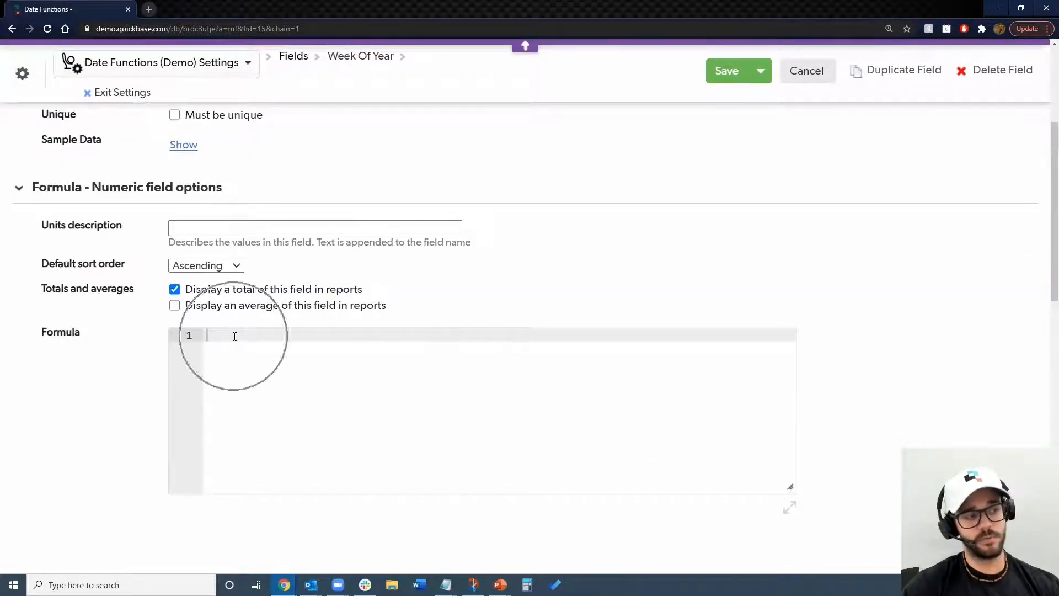
{"action": "left_click", "coordinate": [234, 335]}
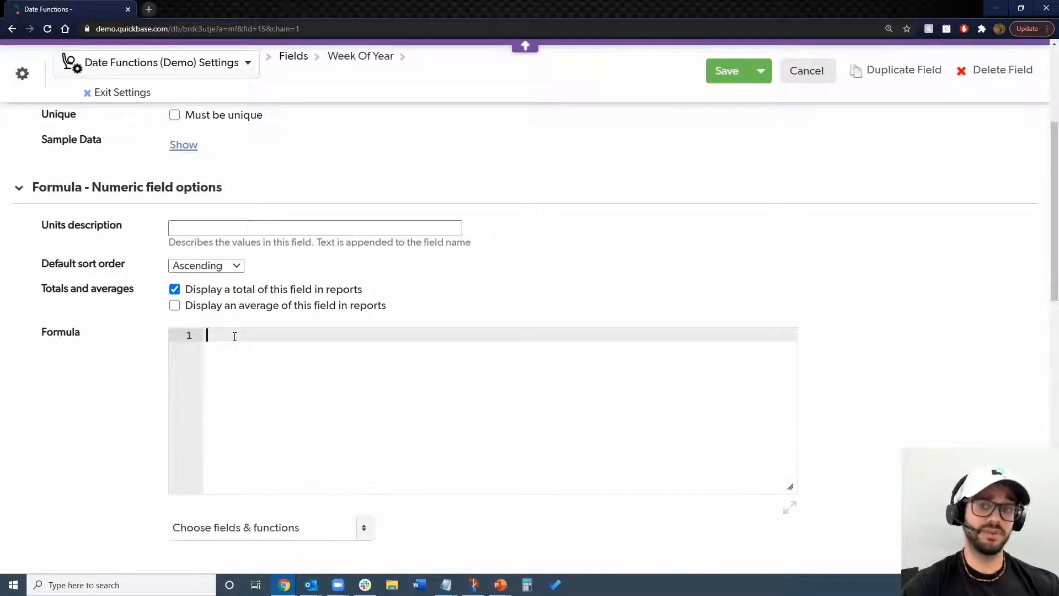
{"action": "mouse_move", "coordinate": [340, 529]}
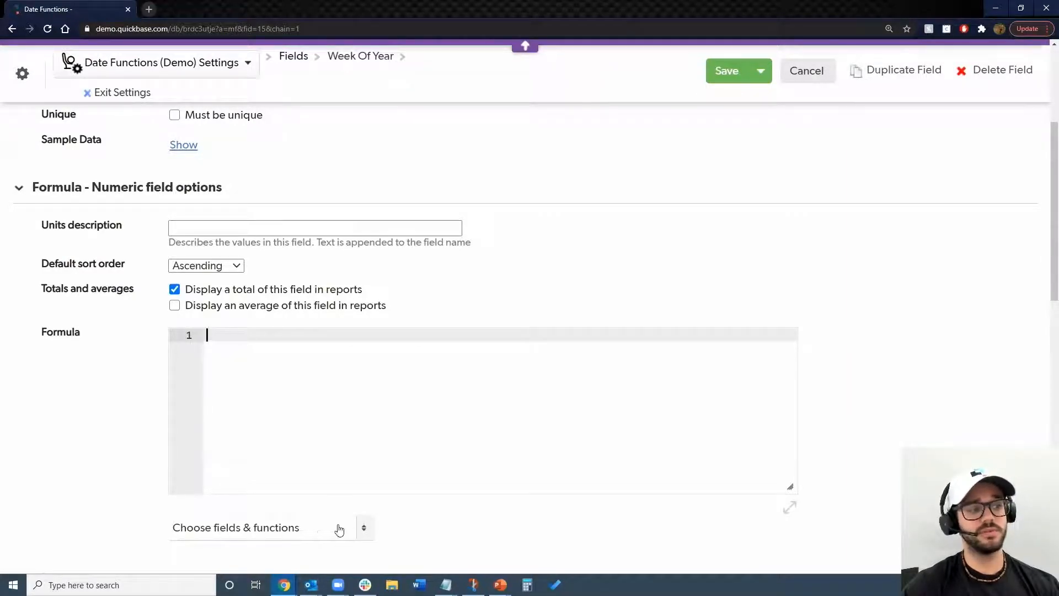
{"action": "mouse_move", "coordinate": [365, 530]}
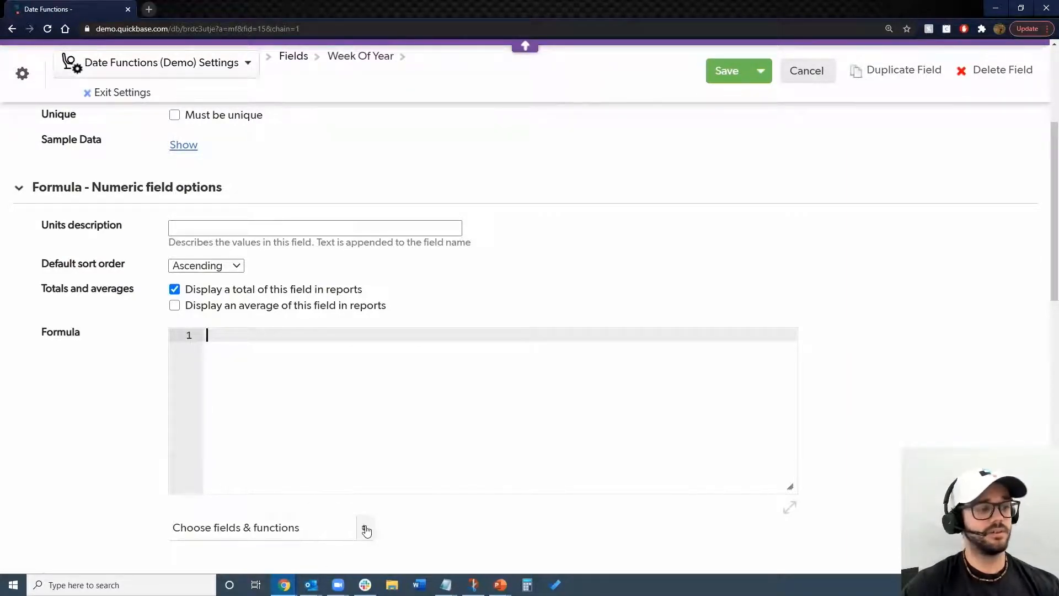
Insert the WeekOfYear function with its Date d placeholder into the formula.
{"action": "left_click", "coordinate": [365, 529]}
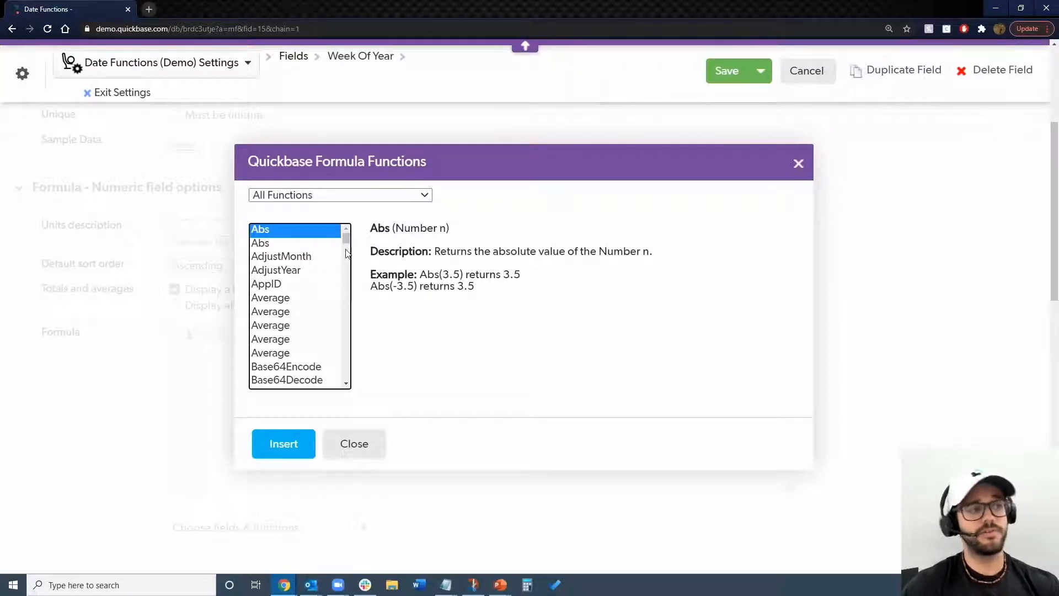
{"action": "scroll", "scroll_direction": "down", "scroll_amount": 3}
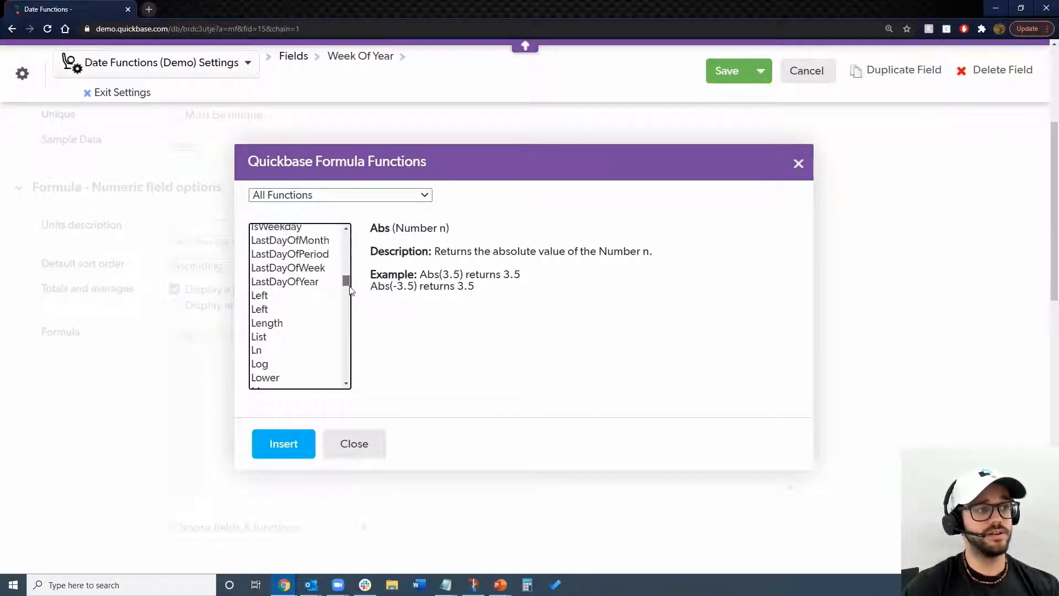
{"action": "scroll", "scroll_direction": "down", "scroll_amount": 3}
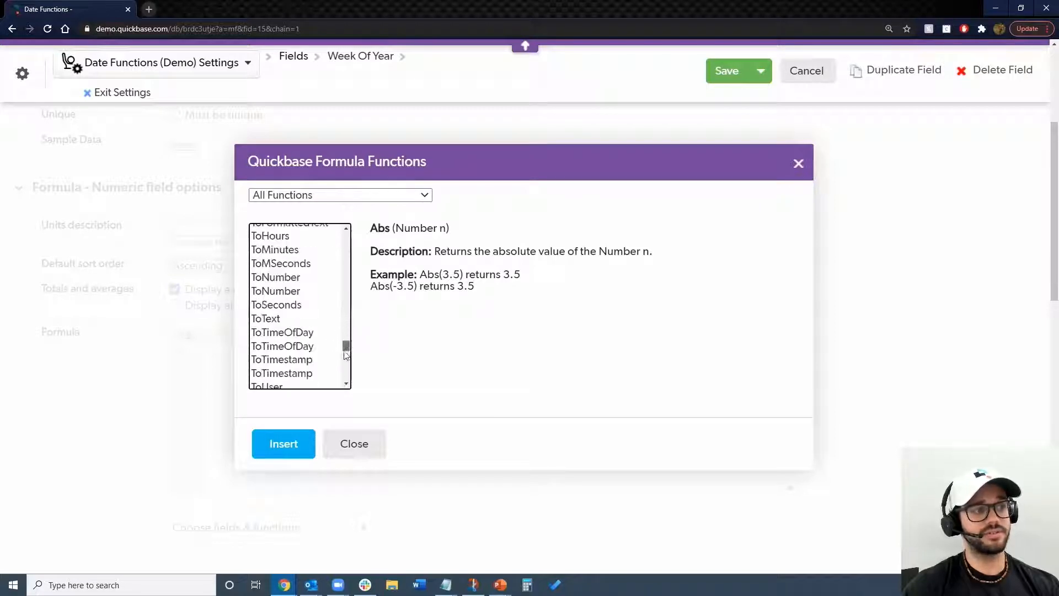
{"action": "scroll", "scroll_direction": "down", "scroll_amount": 3}
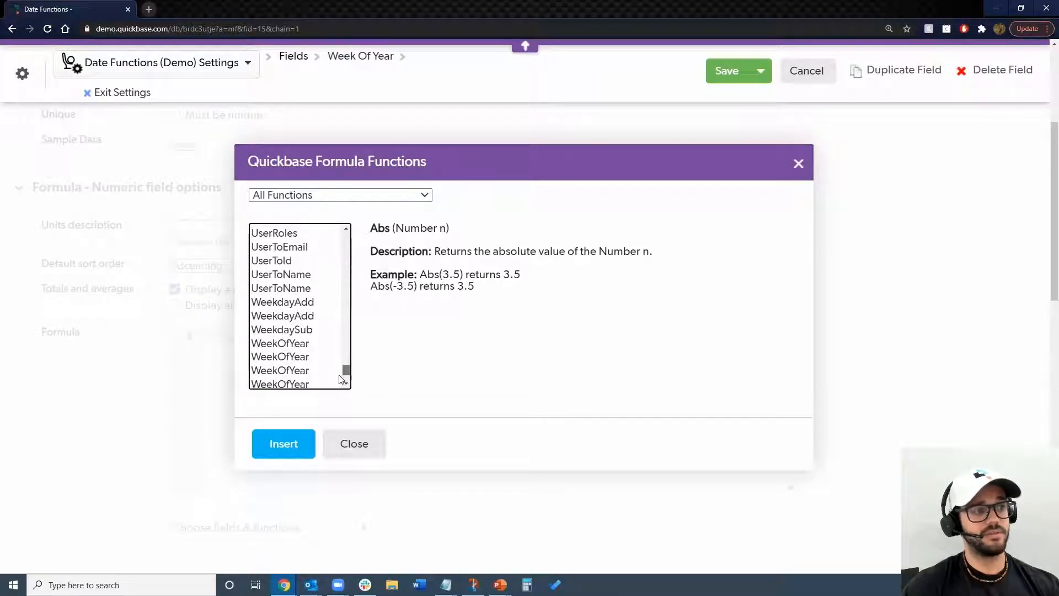
{"action": "left_click", "coordinate": [281, 343]}
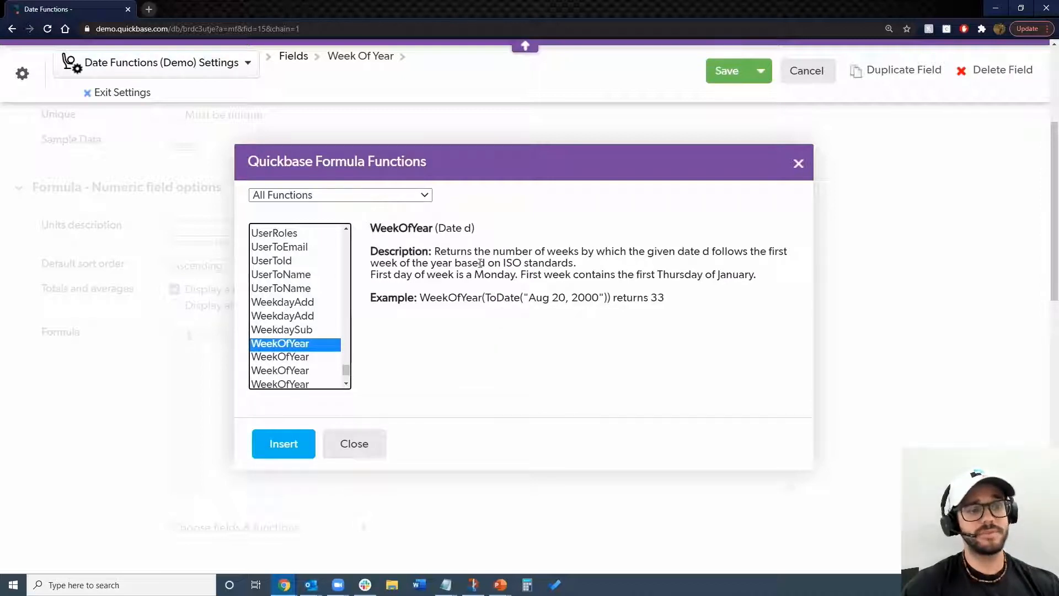
{"action": "mouse_move", "coordinate": [519, 285]}
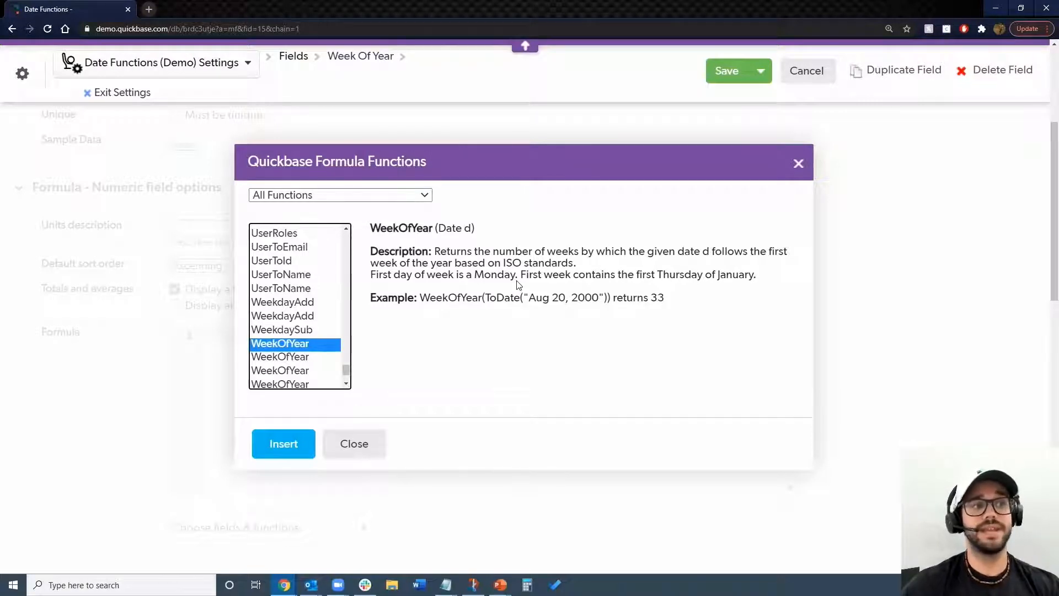
{"action": "mouse_move", "coordinate": [512, 461]}
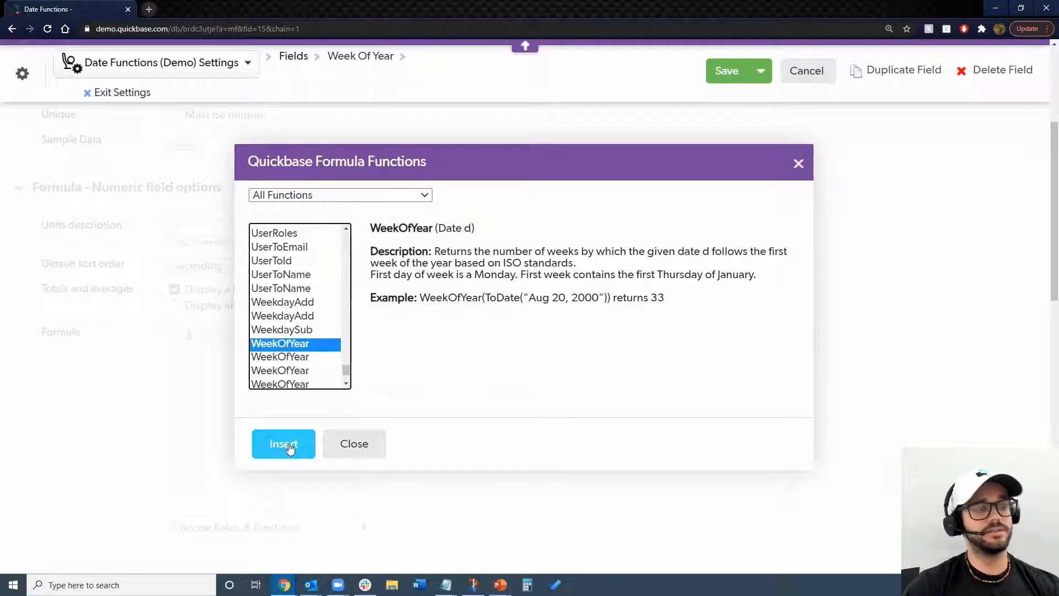
{"action": "left_click", "coordinate": [282, 444]}
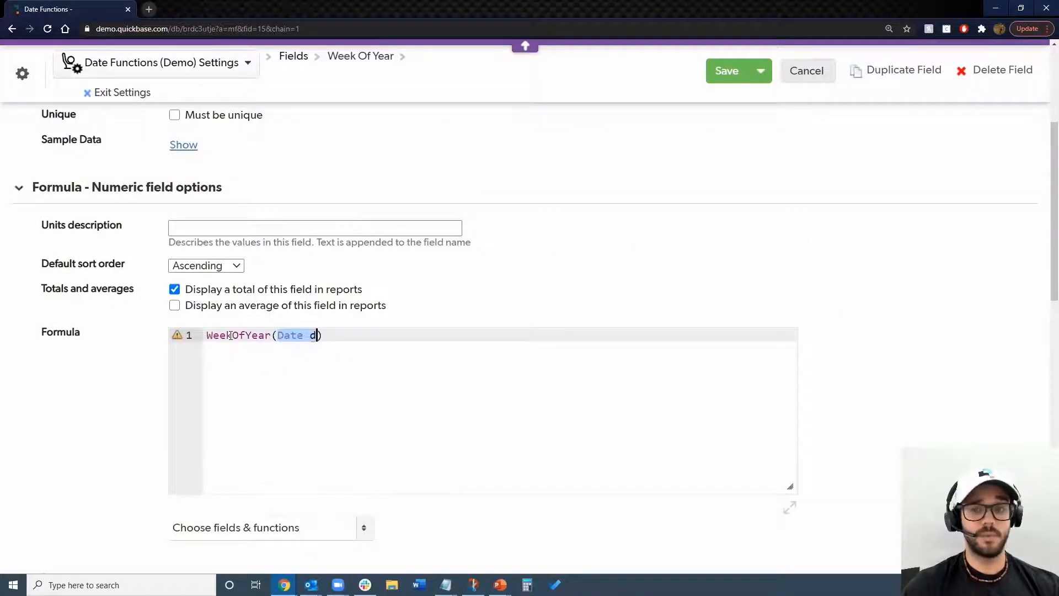
{"action": "mouse_move", "coordinate": [282, 343]}
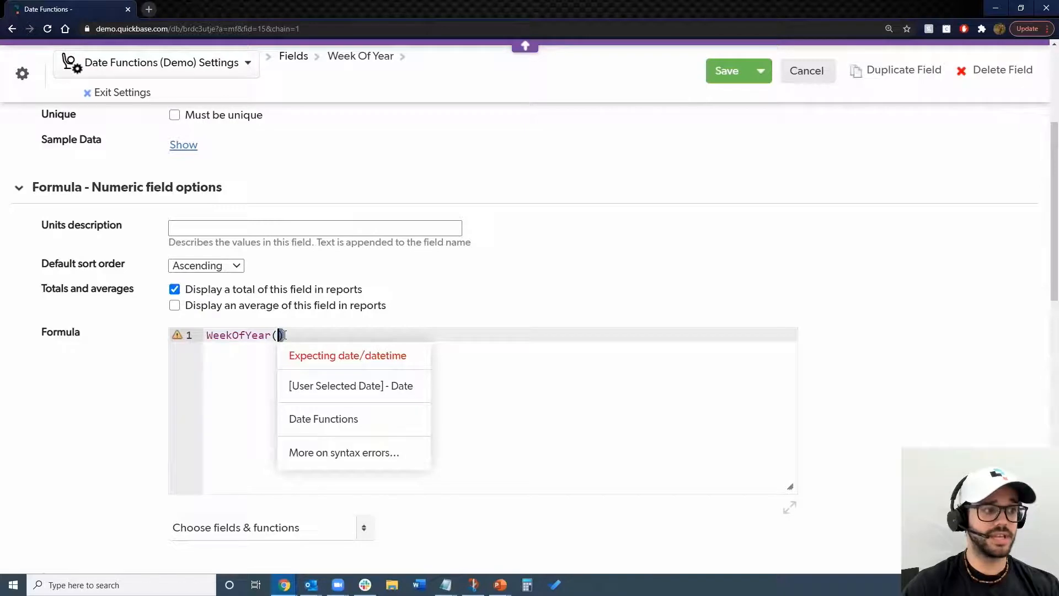
Save Week Of Year as WeekOfYear([User Selected Date]).
{"action": "left_click", "coordinate": [301, 458]}
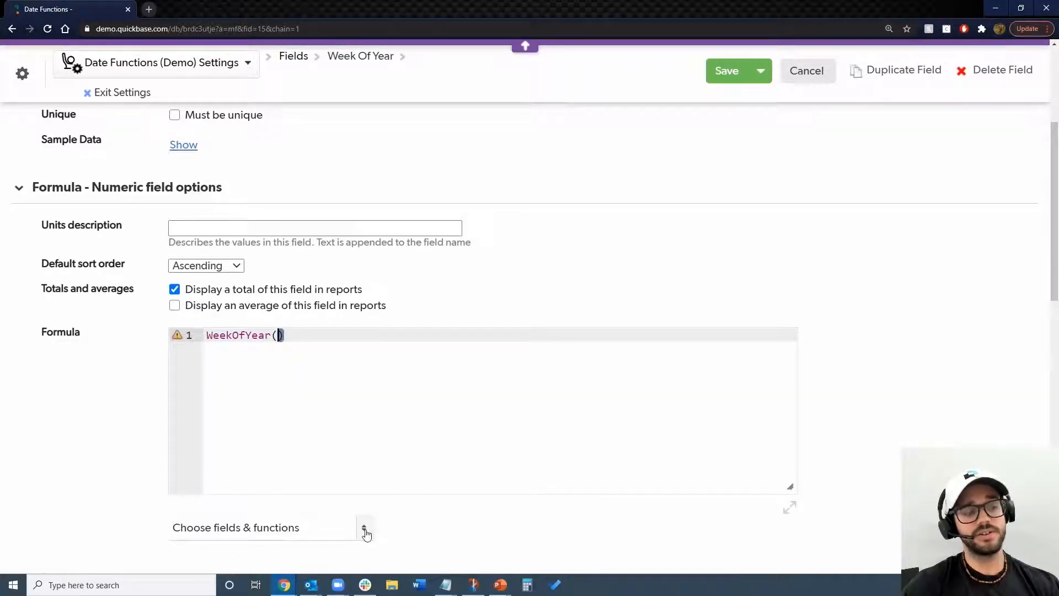
{"action": "left_click", "coordinate": [364, 527]}
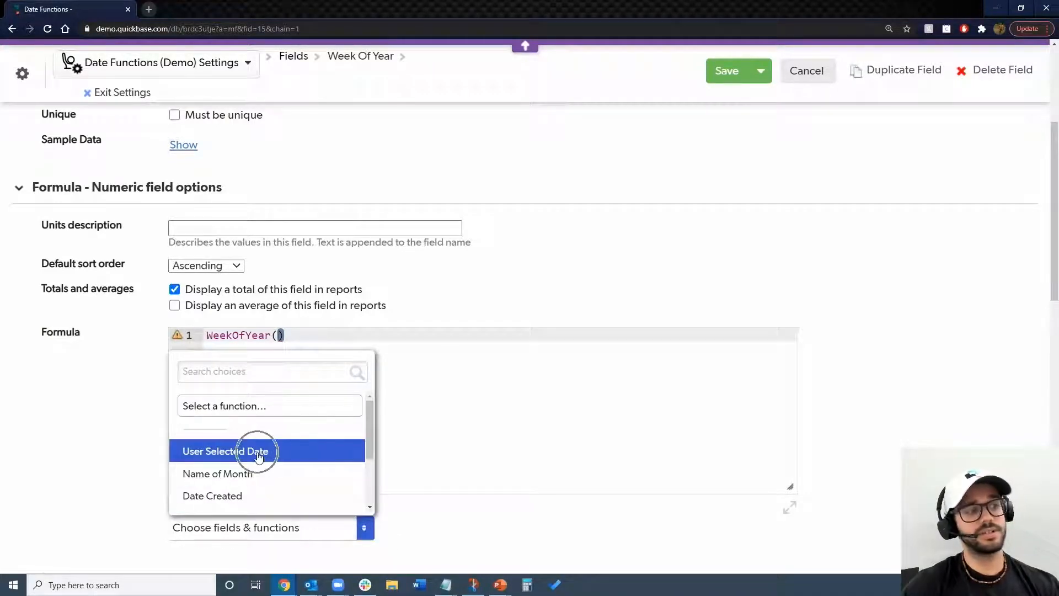
{"action": "left_click", "coordinate": [224, 451]}
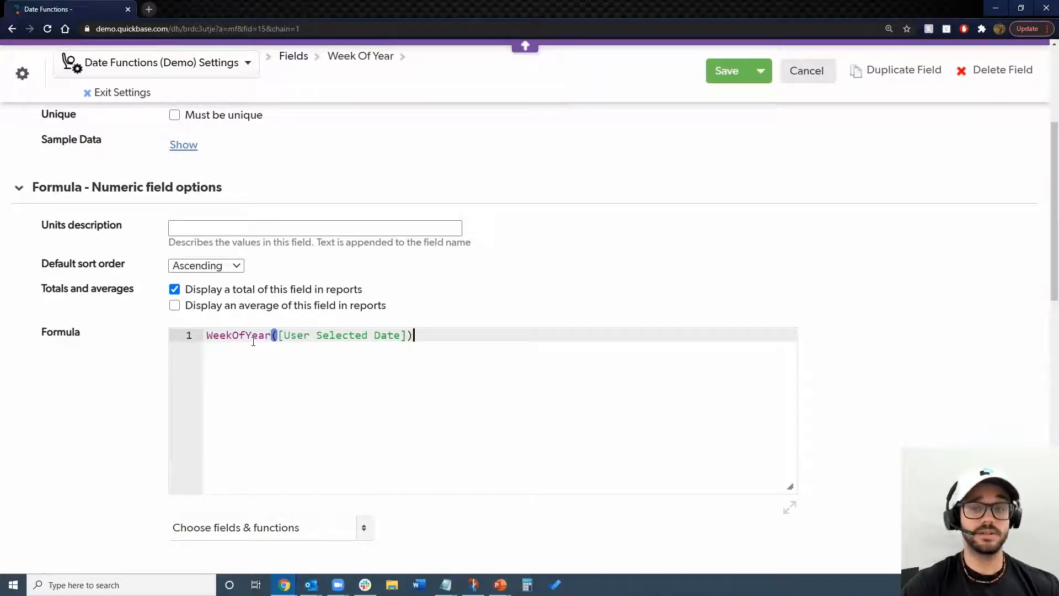
{"action": "mouse_move", "coordinate": [443, 316]}
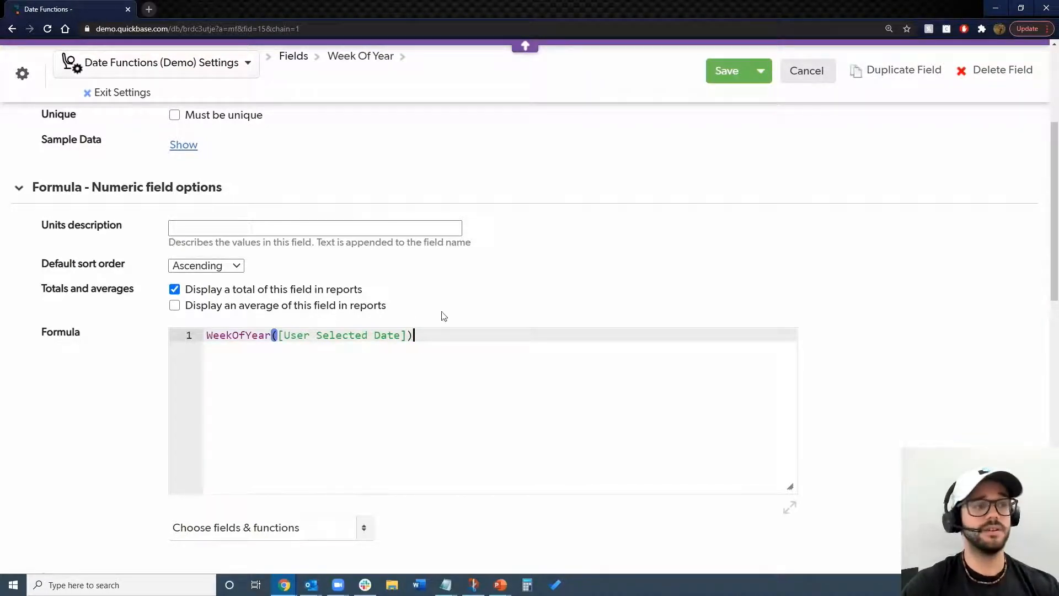
{"action": "mouse_move", "coordinate": [733, 81]}
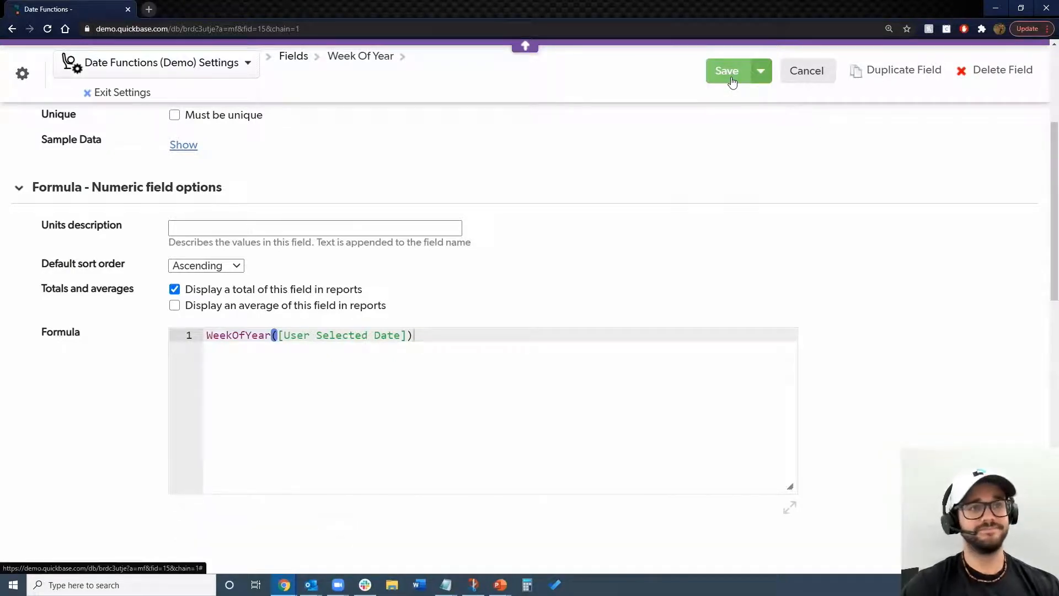
{"action": "left_click", "coordinate": [730, 78]}
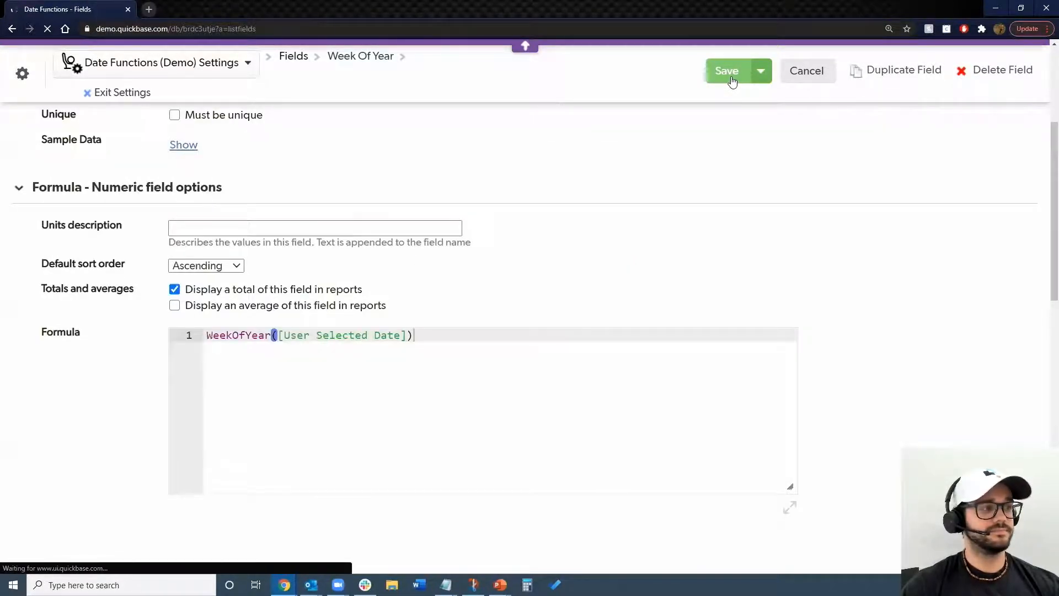
{"action": "left_click", "coordinate": [726, 71]}
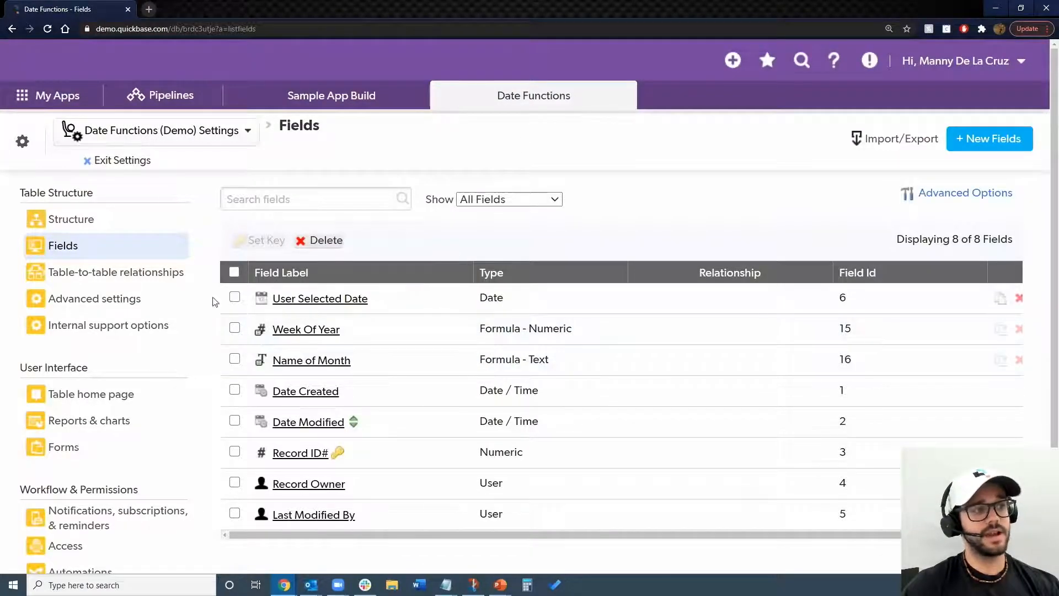
{"action": "mouse_move", "coordinate": [329, 367]}
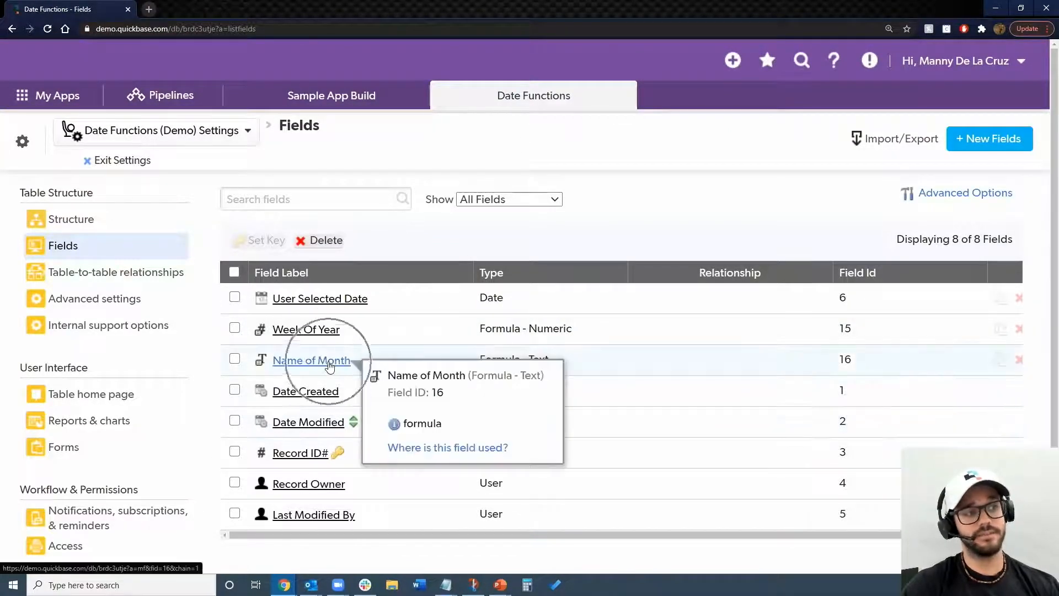
Move to the Name of Month field's settings.
{"action": "left_click", "coordinate": [311, 359]}
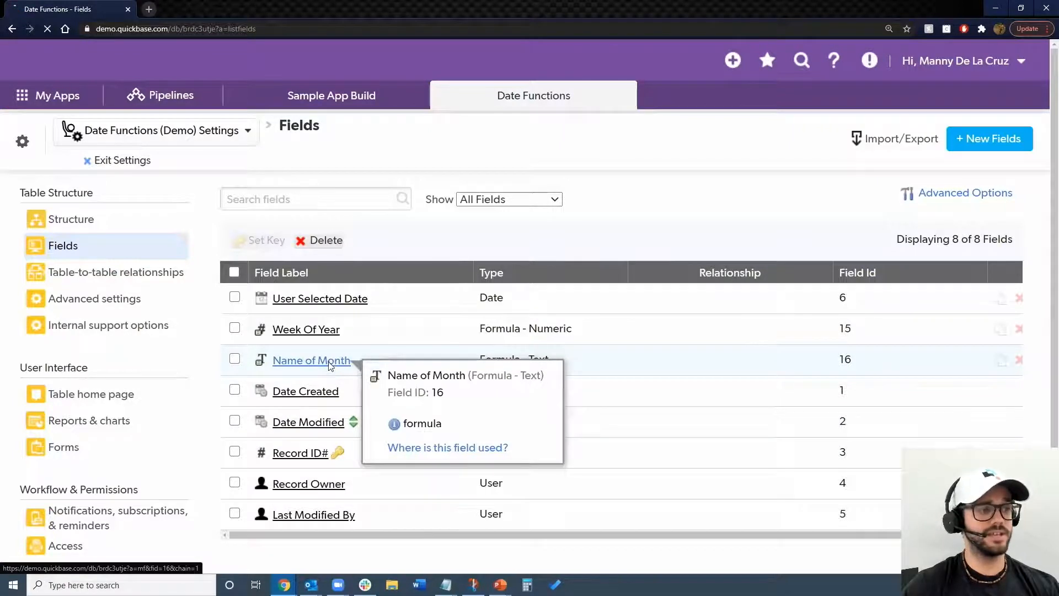
{"action": "left_click", "coordinate": [311, 360]}
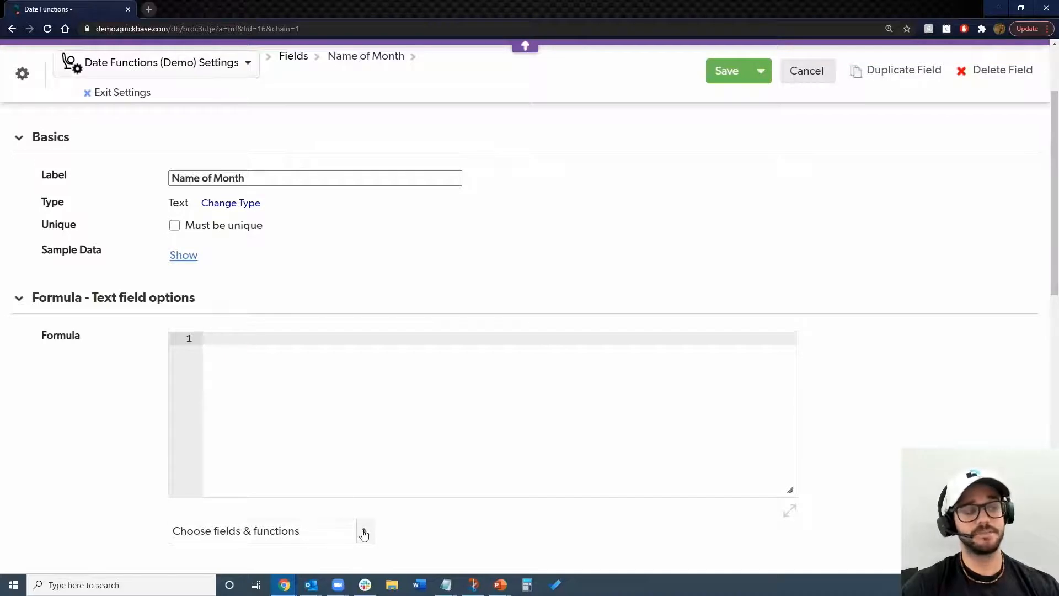
Insert the NameOfMonth function with its Date d placeholder into the formula.
{"action": "left_click", "coordinate": [364, 530]}
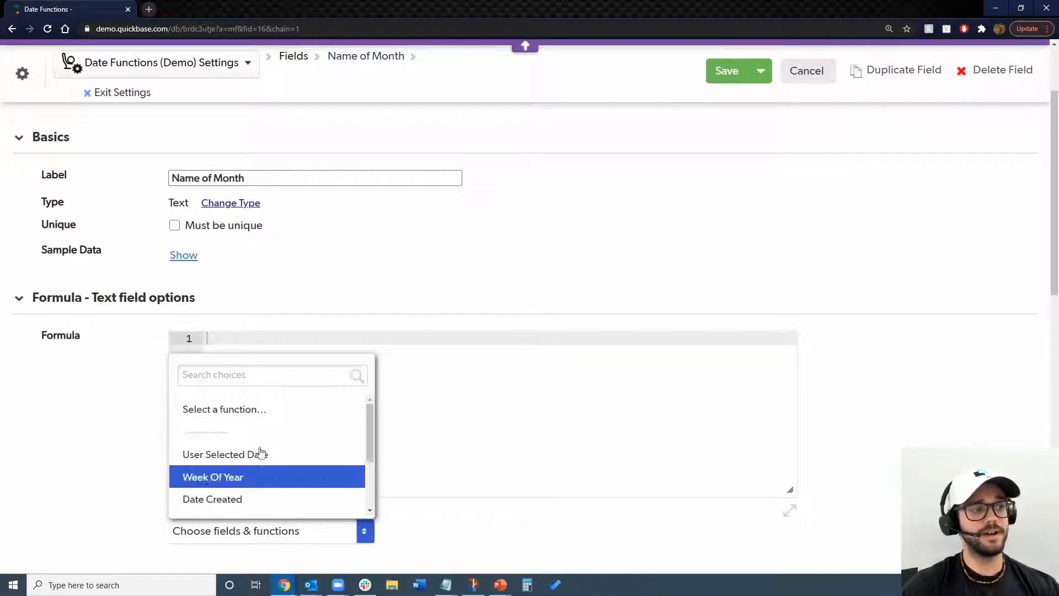
{"action": "mouse_move", "coordinate": [298, 414]}
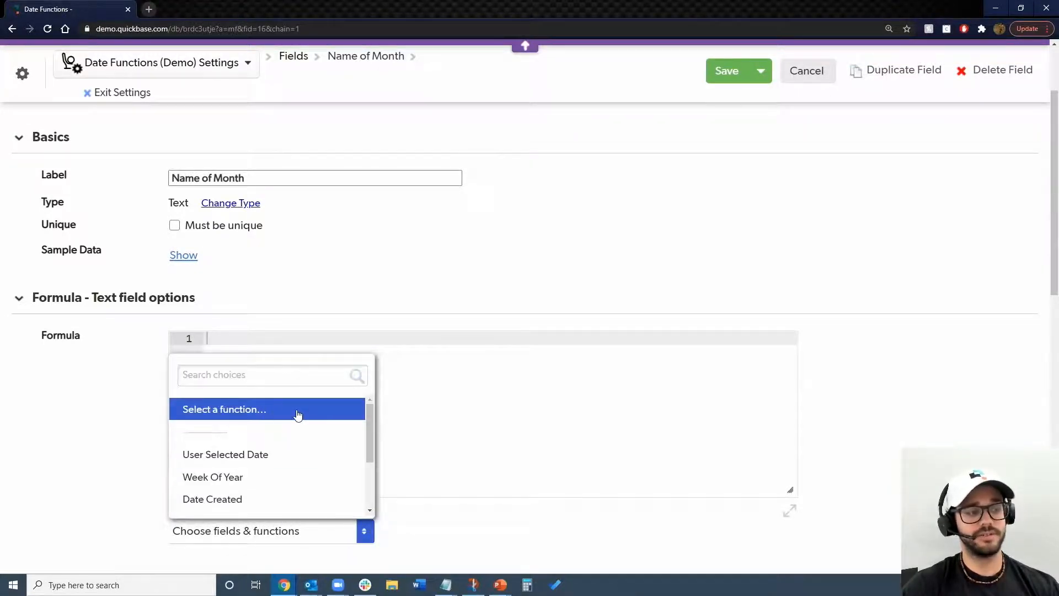
{"action": "left_click", "coordinate": [364, 530]}
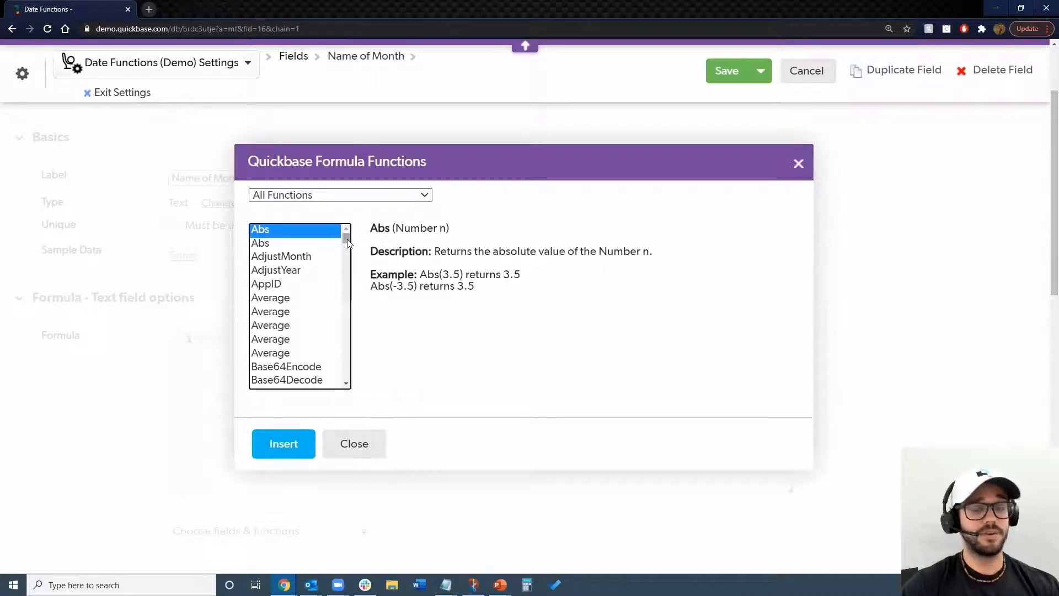
{"action": "scroll", "scroll_direction": "down", "scroll_amount": 3}
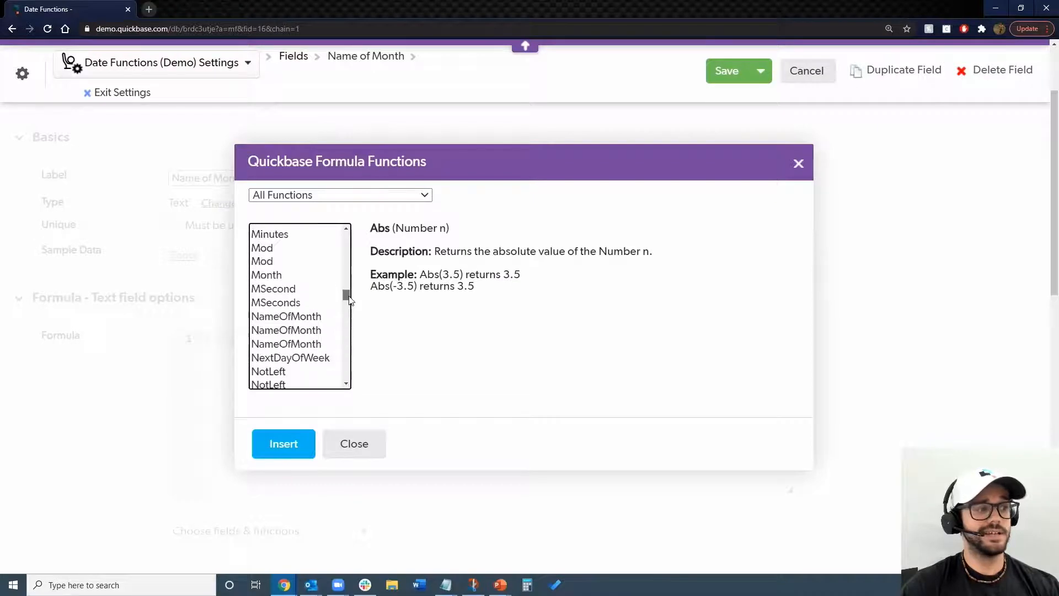
{"action": "left_click", "coordinate": [286, 309]}
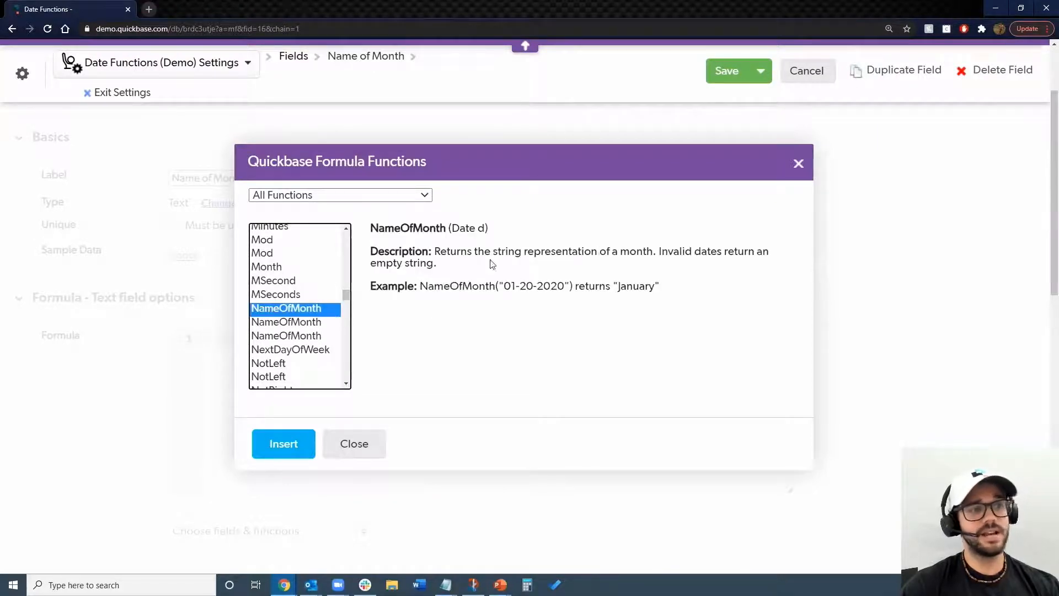
{"action": "mouse_move", "coordinate": [591, 266]}
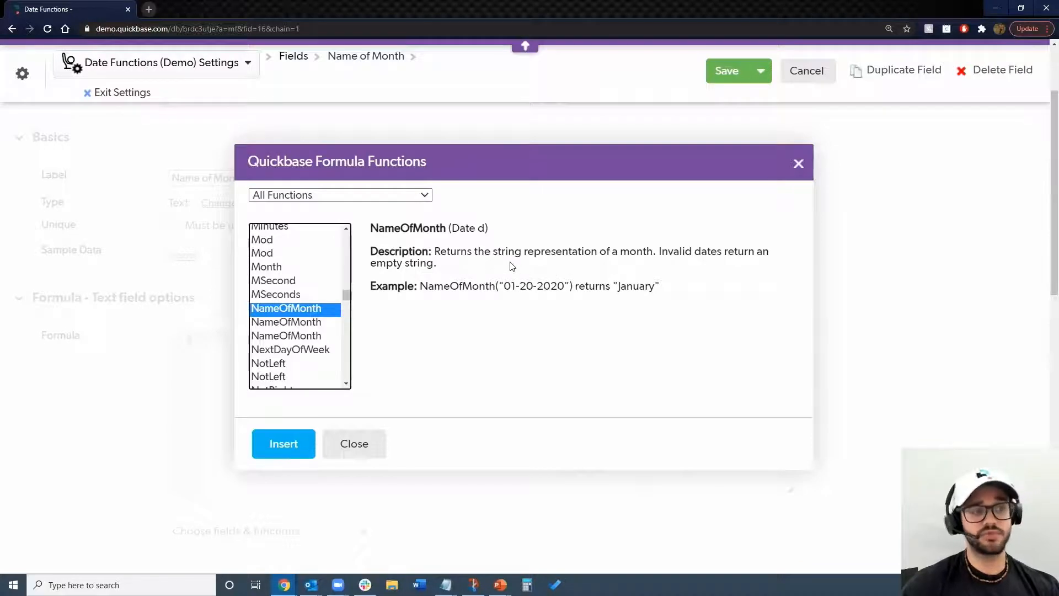
{"action": "mouse_move", "coordinate": [514, 278]}
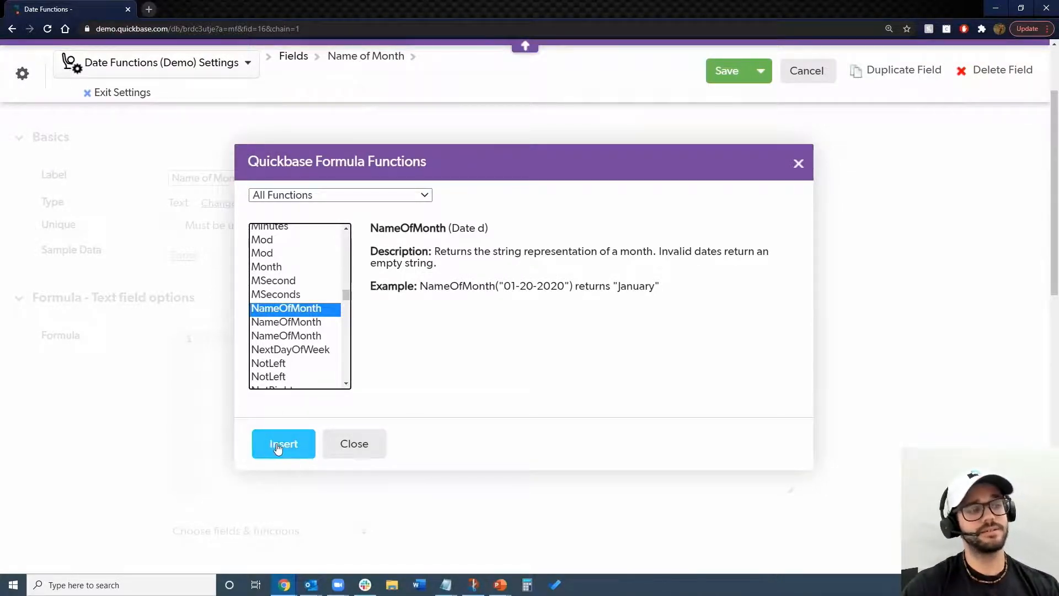
{"action": "left_click", "coordinate": [283, 443]}
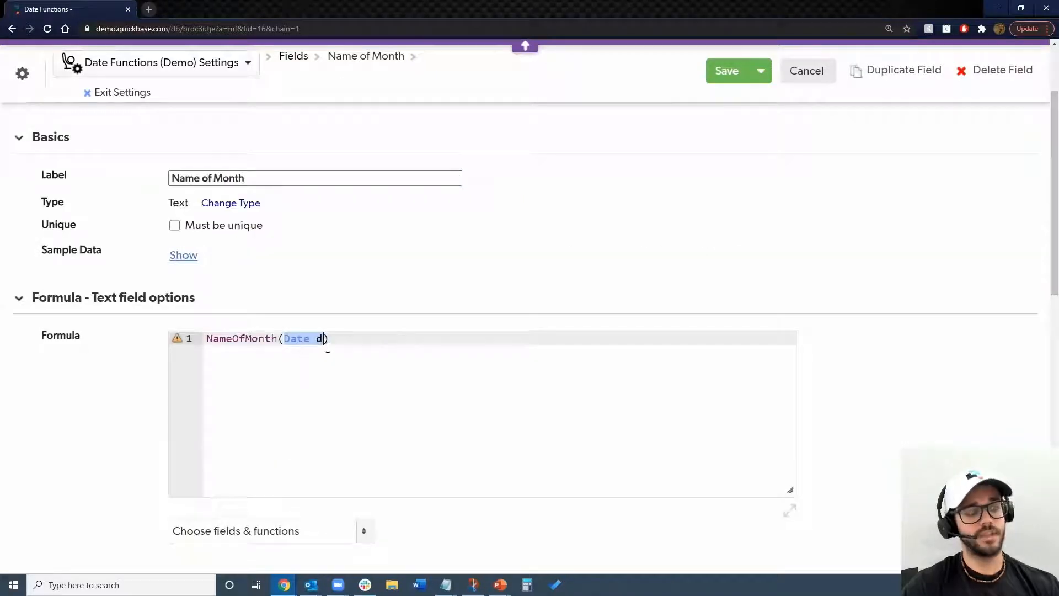
Save Name of Month as NameOfMonth([User Selected Date]) and leave the table settings.
{"action": "key", "text": "Backspace"}
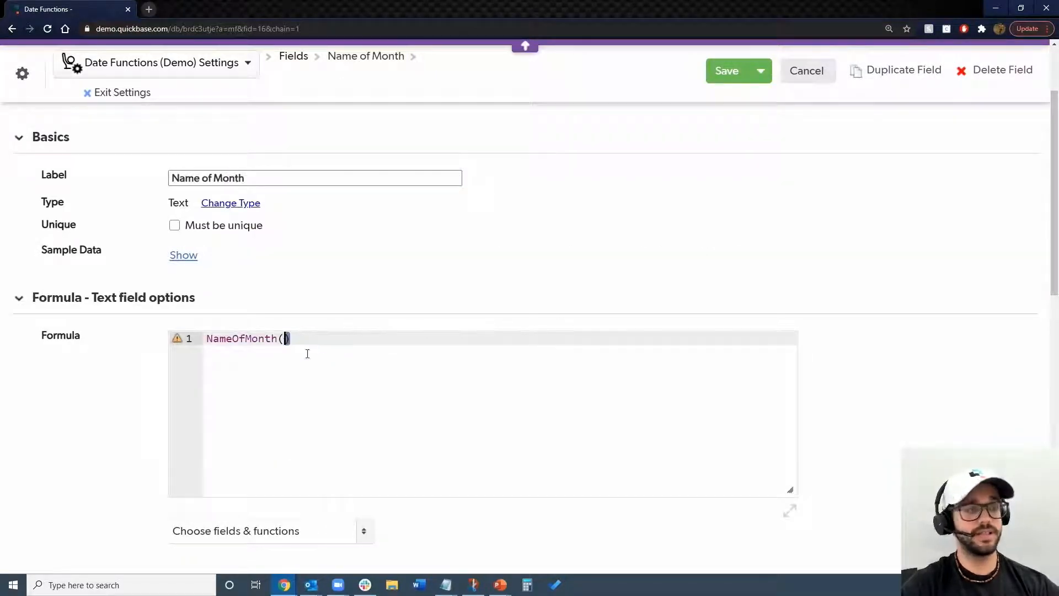
{"action": "left_click", "coordinate": [285, 338]}
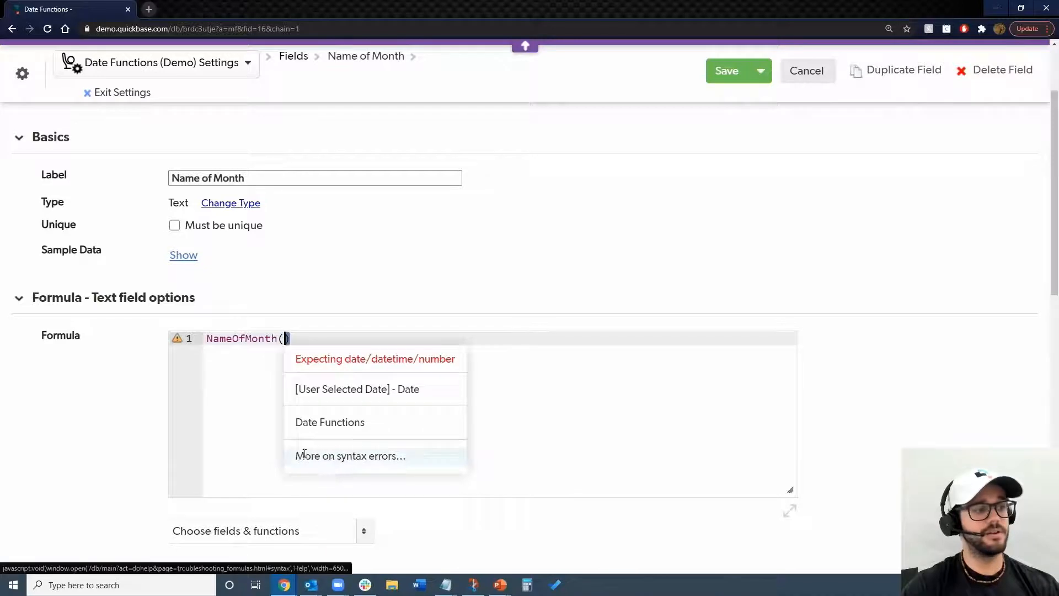
{"action": "left_click", "coordinate": [364, 530]}
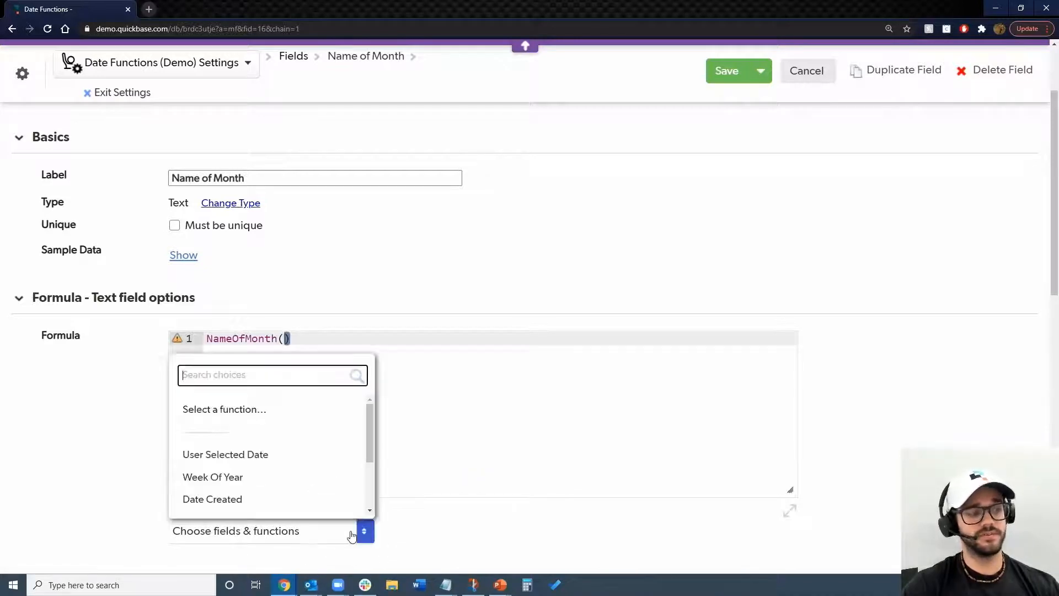
{"action": "mouse_move", "coordinate": [289, 461]}
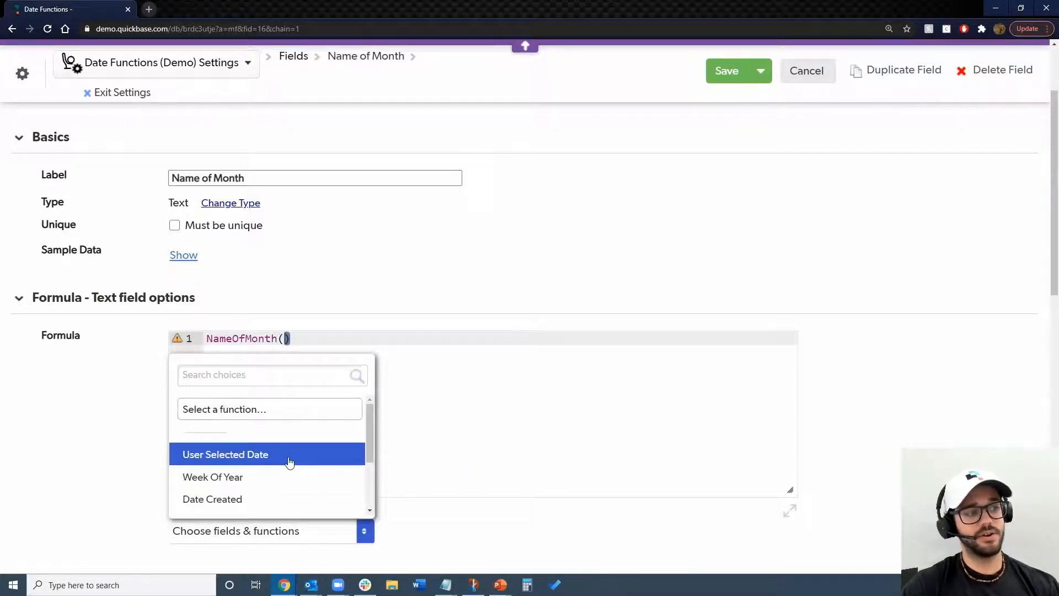
{"action": "left_click", "coordinate": [225, 455]}
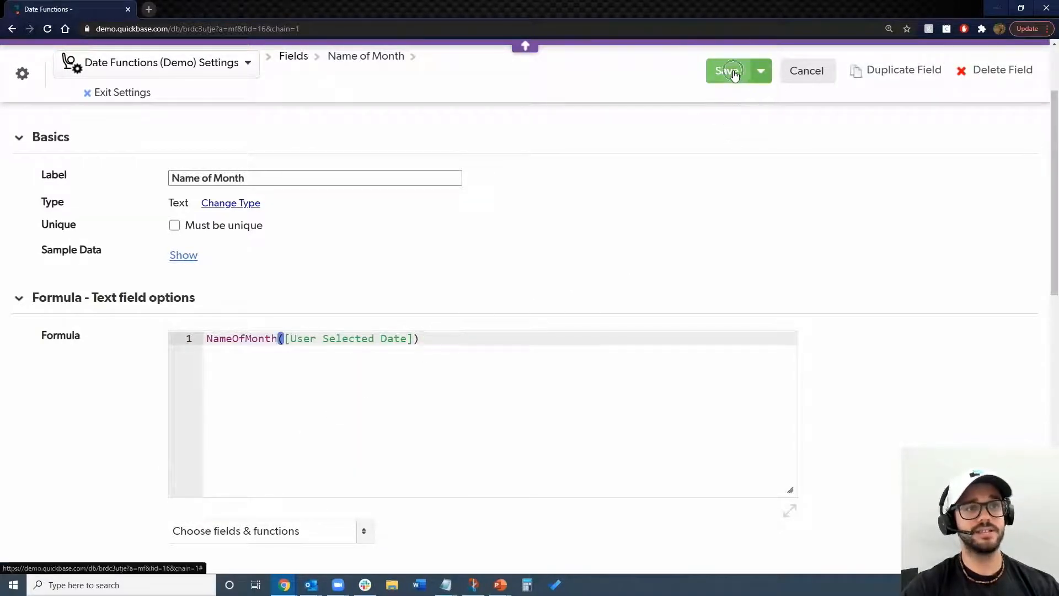
{"action": "left_click", "coordinate": [730, 70]}
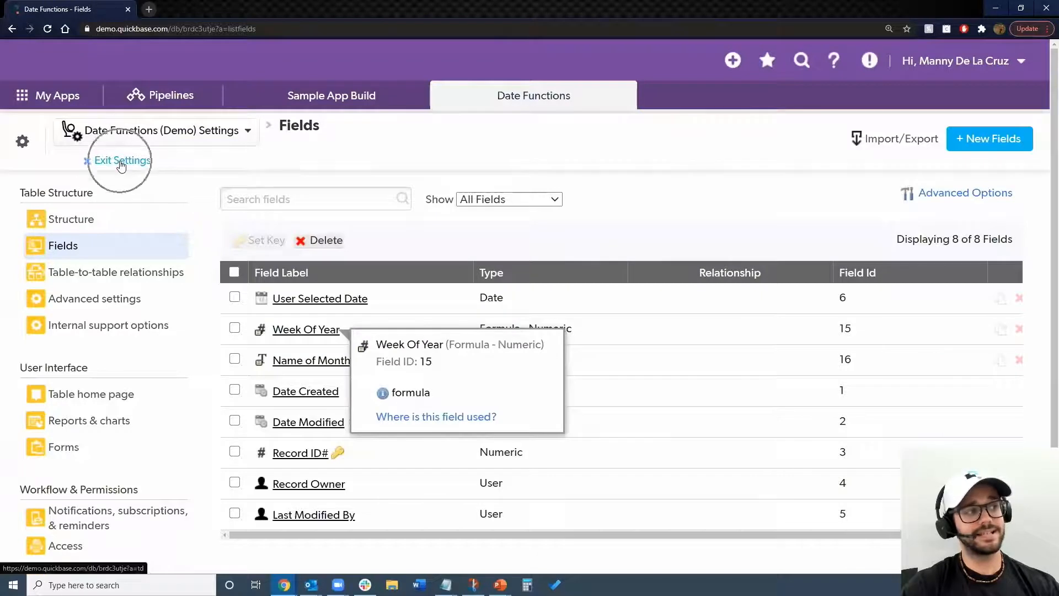
{"action": "left_click", "coordinate": [122, 161]}
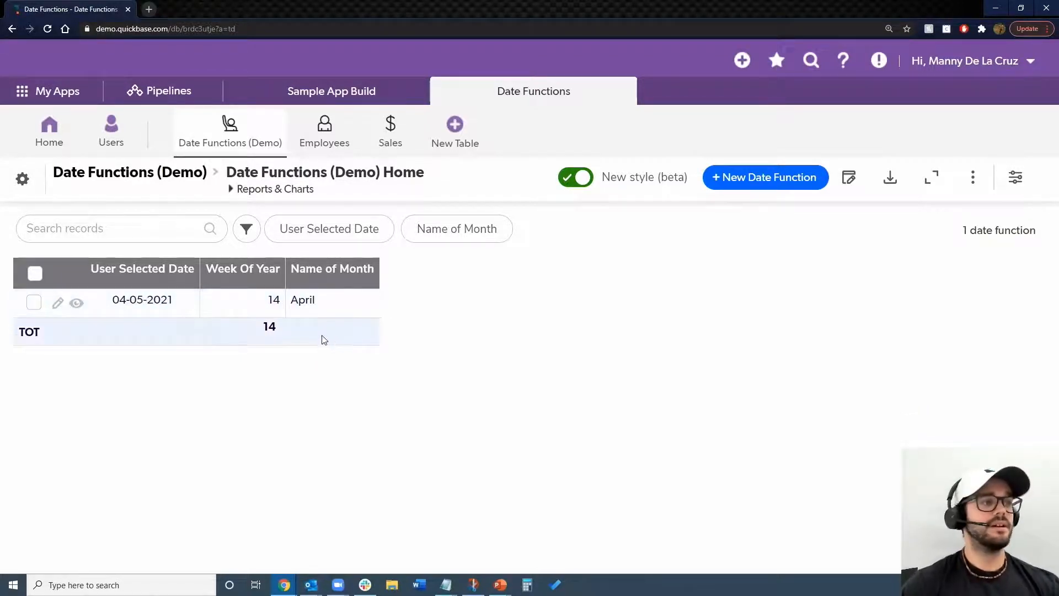
{"action": "mouse_move", "coordinate": [417, 313]}
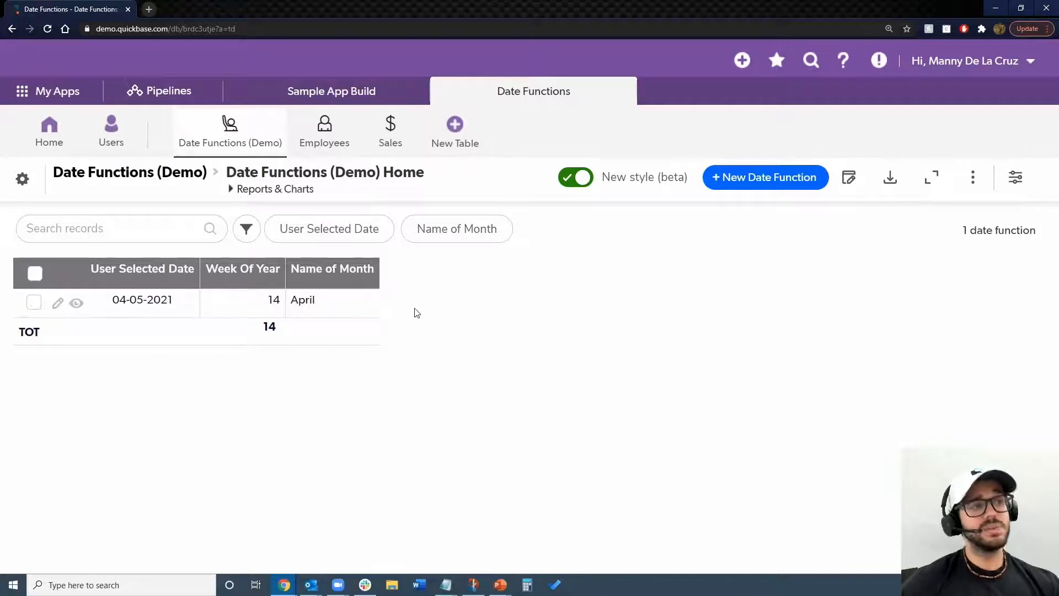
{"action": "mouse_move", "coordinate": [337, 152]}
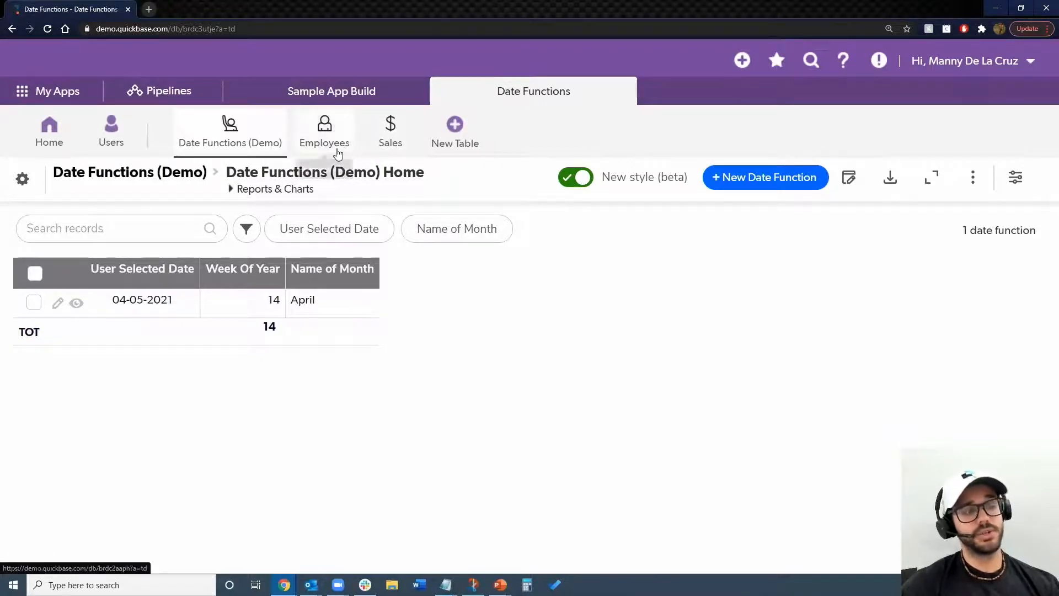
{"action": "mouse_move", "coordinate": [337, 149]}
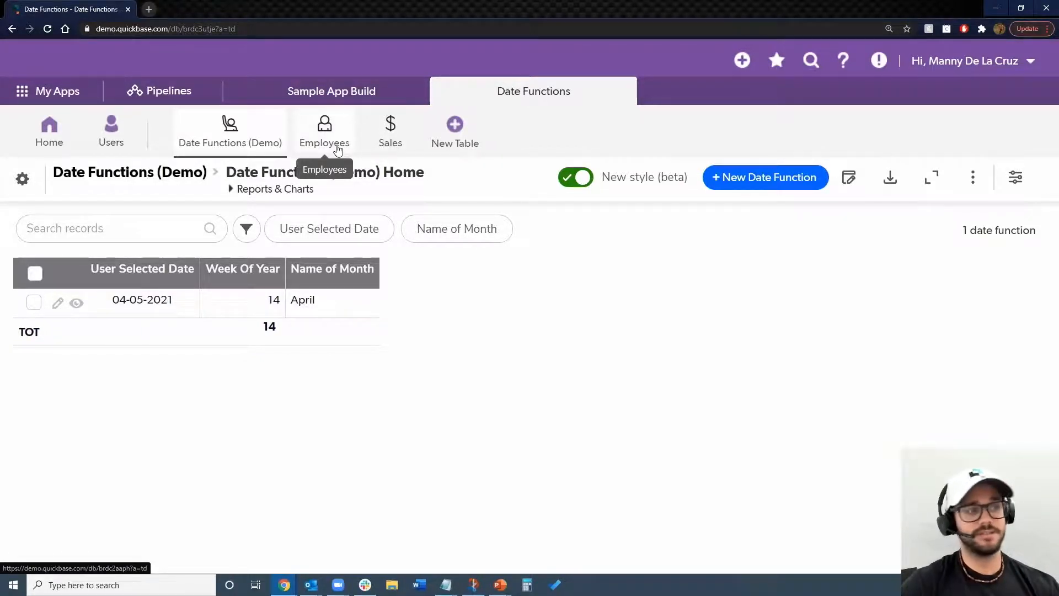
Switch to the Employees table after confirming week 14 and April on the record.
{"action": "left_click", "coordinate": [325, 130]}
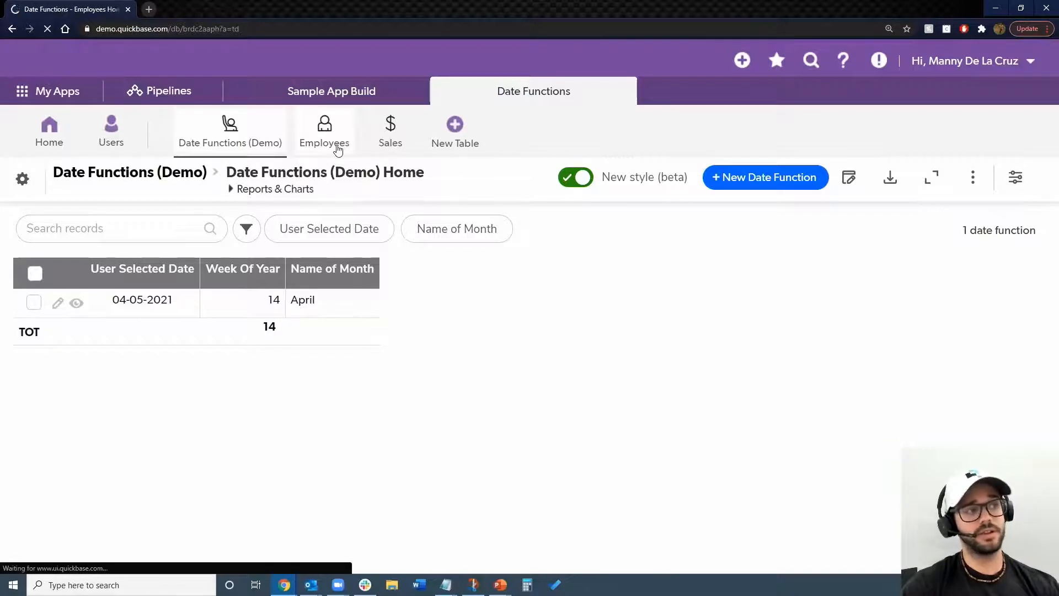
Review employee Anniversary Month and PTO columns, then head to the Sales table.
{"action": "left_click", "coordinate": [324, 132]}
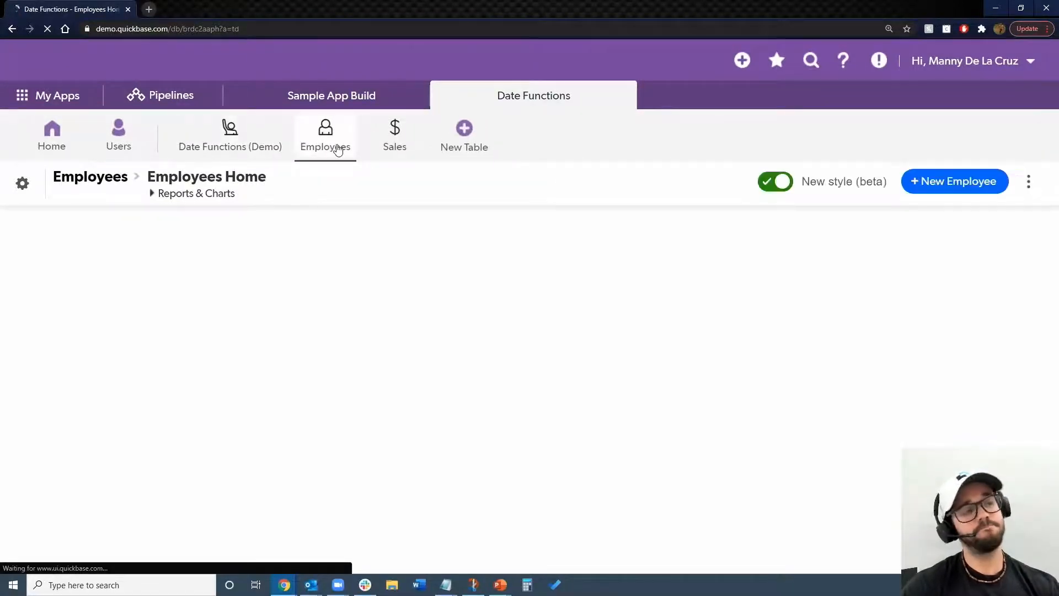
{"action": "left_click", "coordinate": [324, 137]}
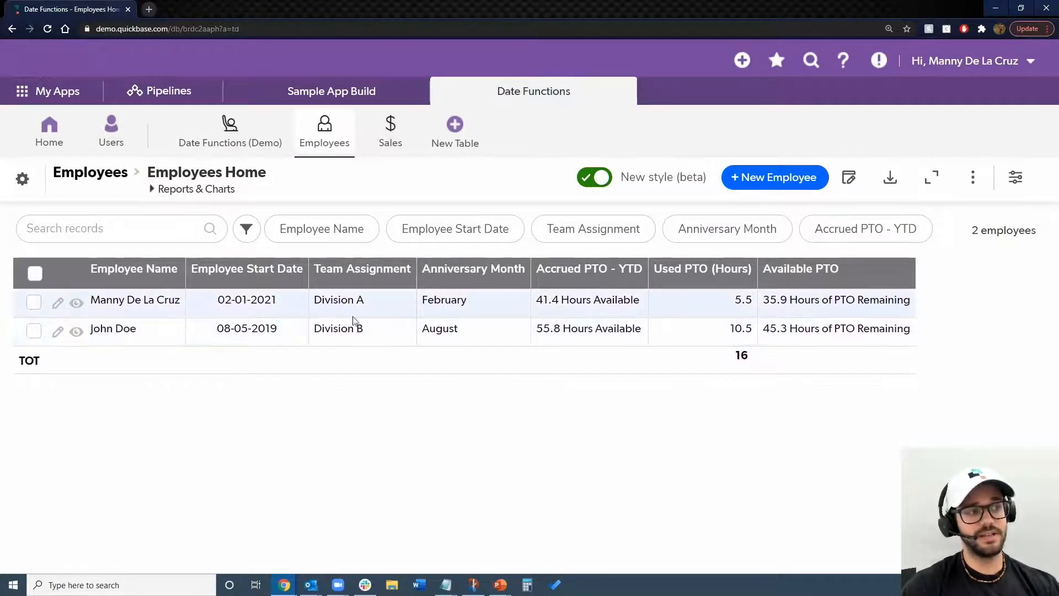
{"action": "mouse_move", "coordinate": [376, 328]}
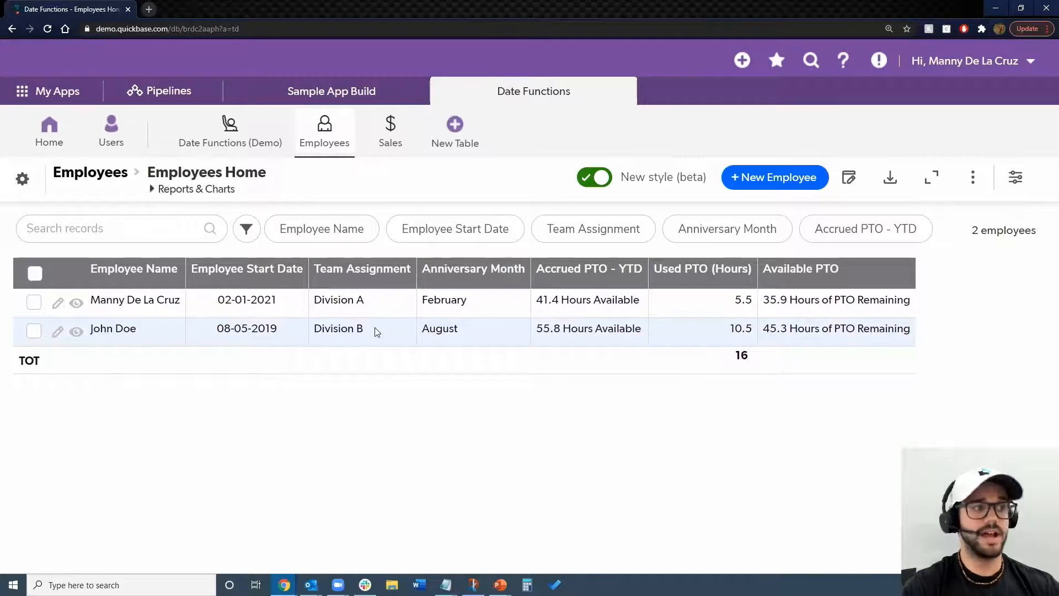
{"action": "mouse_move", "coordinate": [469, 382]}
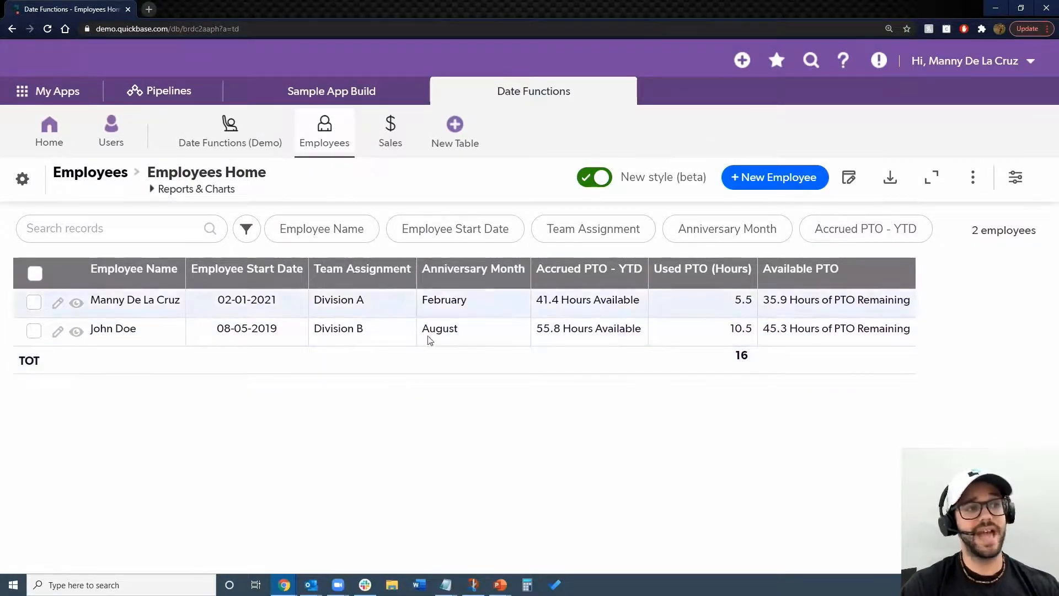
{"action": "mouse_move", "coordinate": [465, 352]}
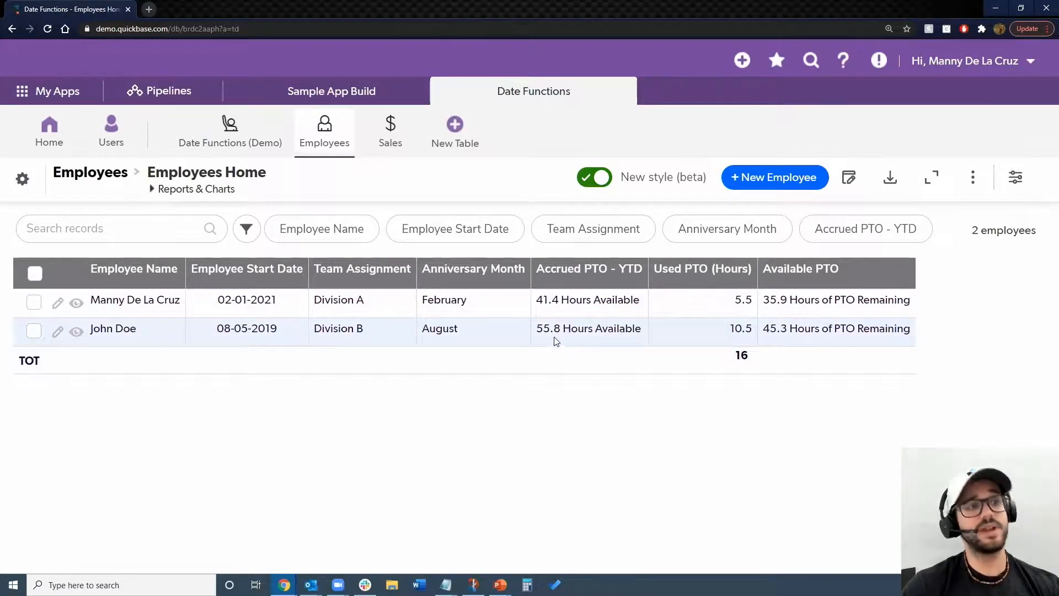
{"action": "mouse_move", "coordinate": [767, 307]}
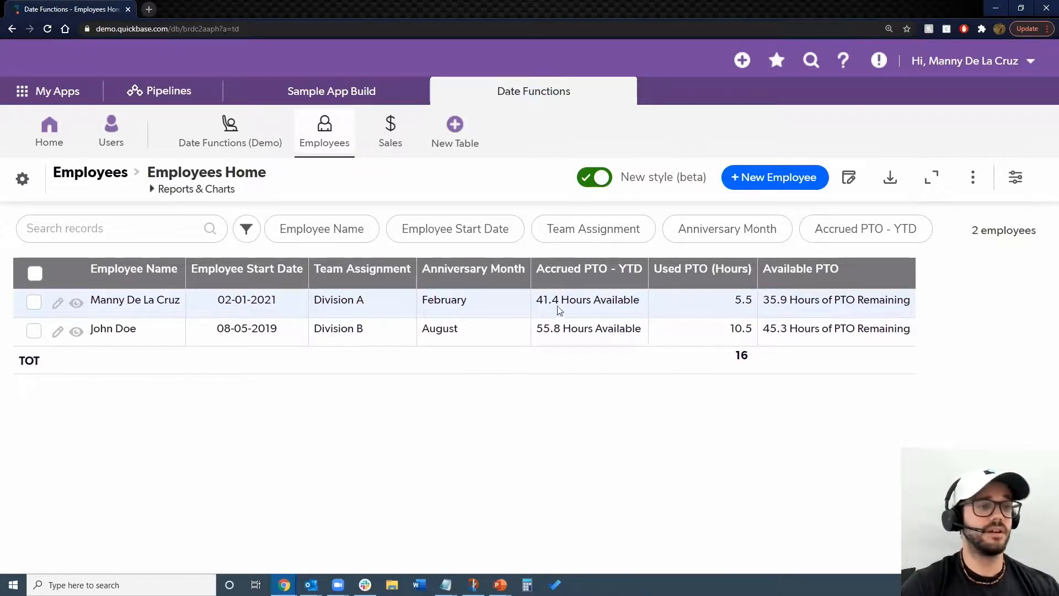
{"action": "mouse_move", "coordinate": [547, 345]}
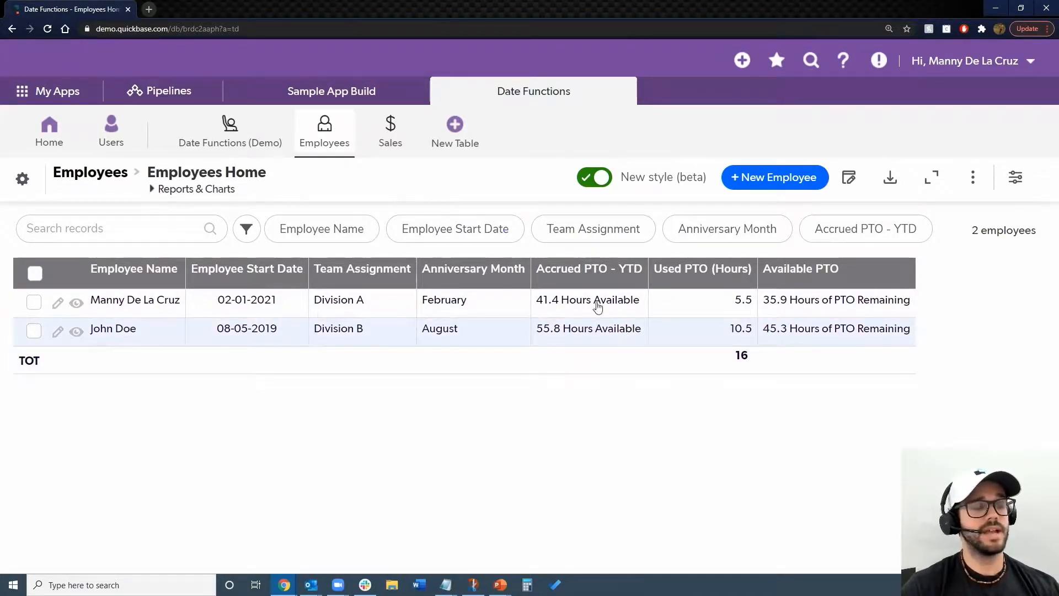
{"action": "mouse_move", "coordinate": [403, 143]}
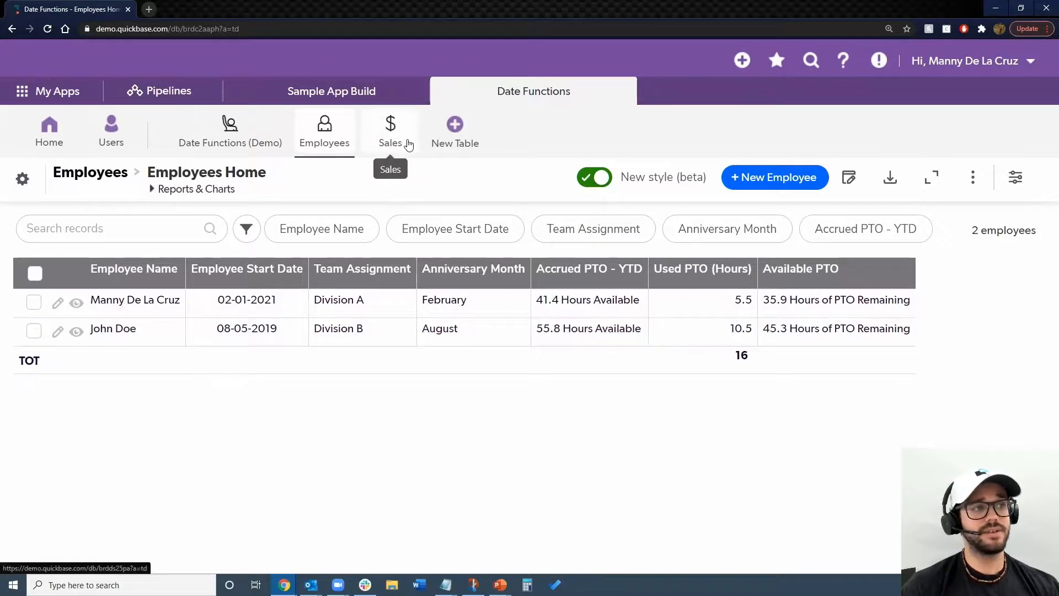
{"action": "left_click", "coordinate": [390, 130]}
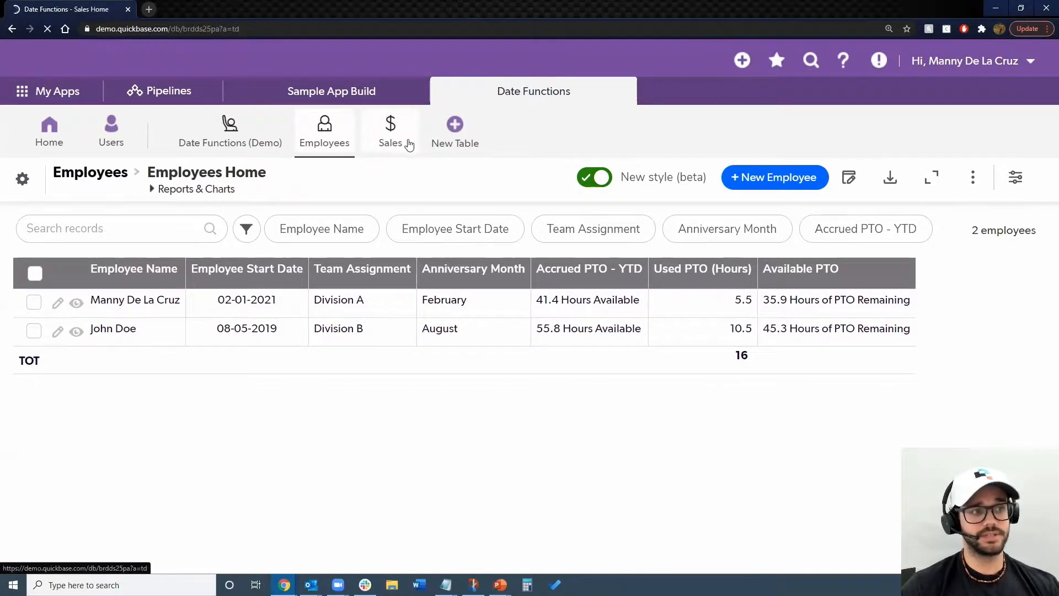
Expand the Sales table's Reports & Charts and load the Sales by Month report.
{"action": "left_click", "coordinate": [391, 130]}
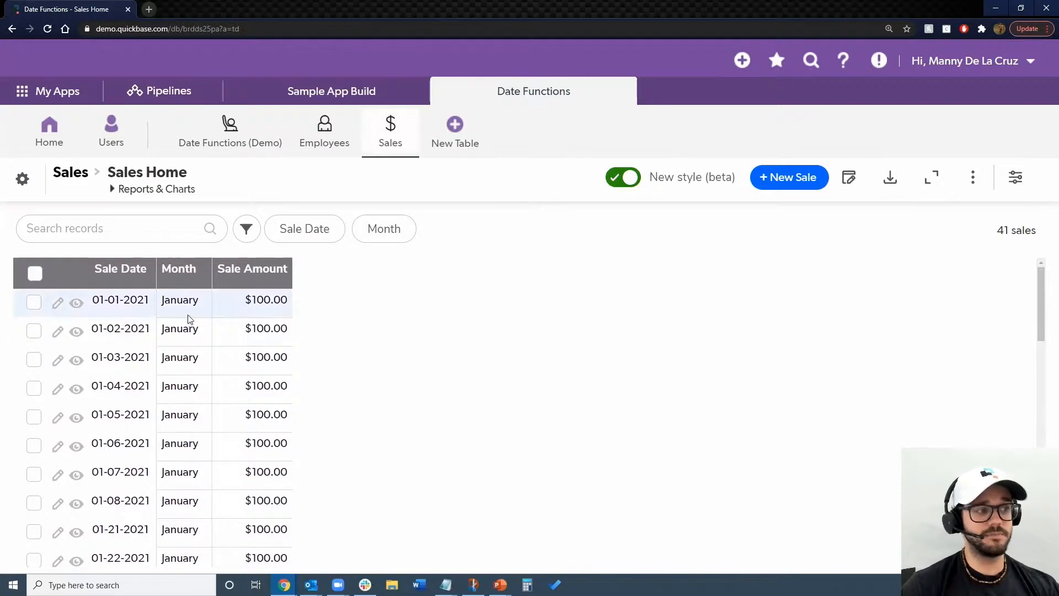
{"action": "mouse_move", "coordinate": [183, 293]}
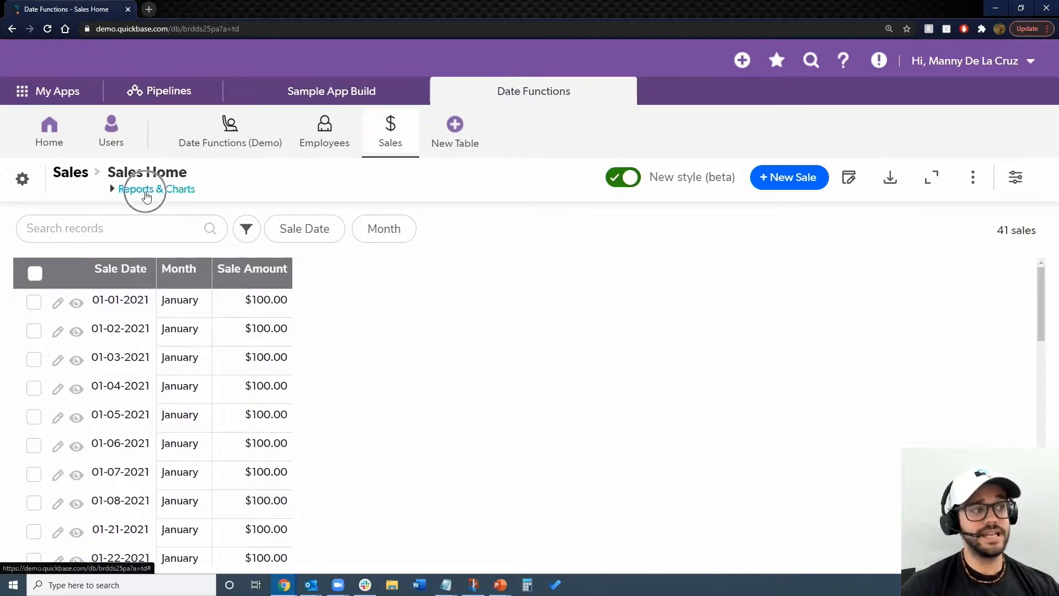
{"action": "left_click", "coordinate": [146, 192]}
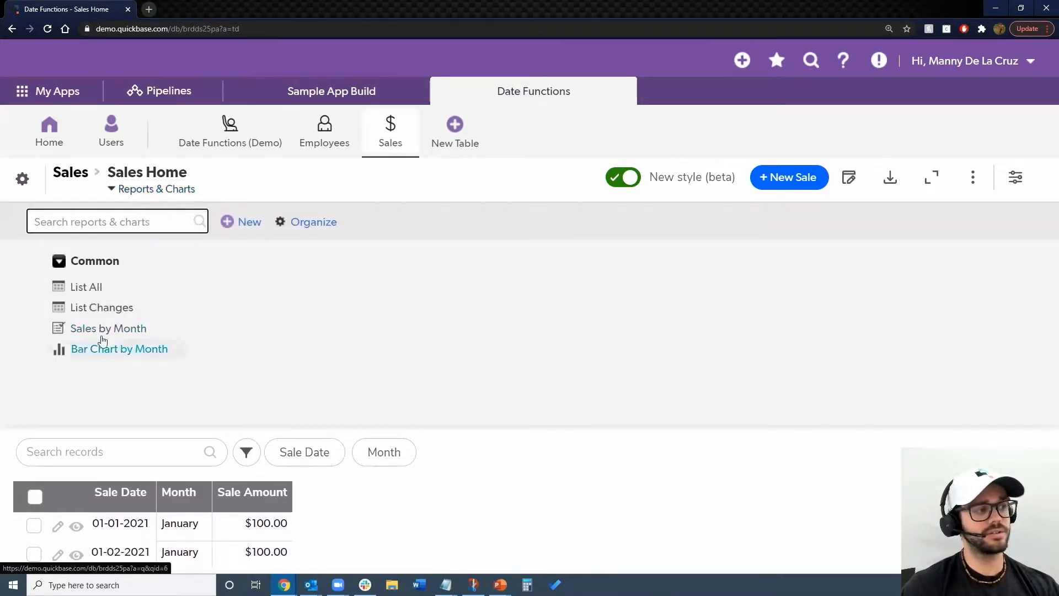
{"action": "left_click", "coordinate": [109, 329]}
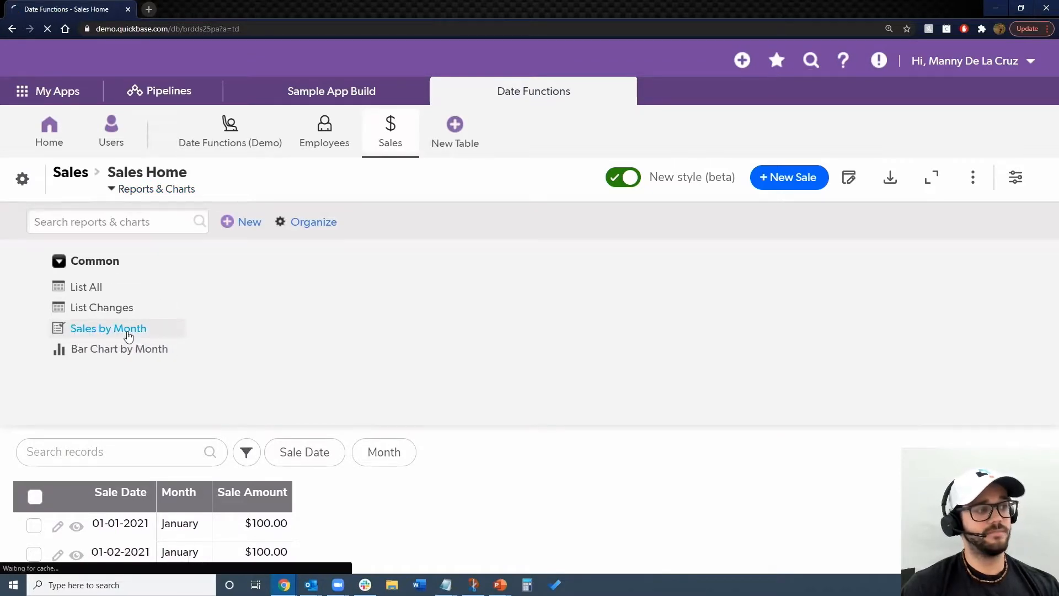
{"action": "left_click", "coordinate": [108, 328]}
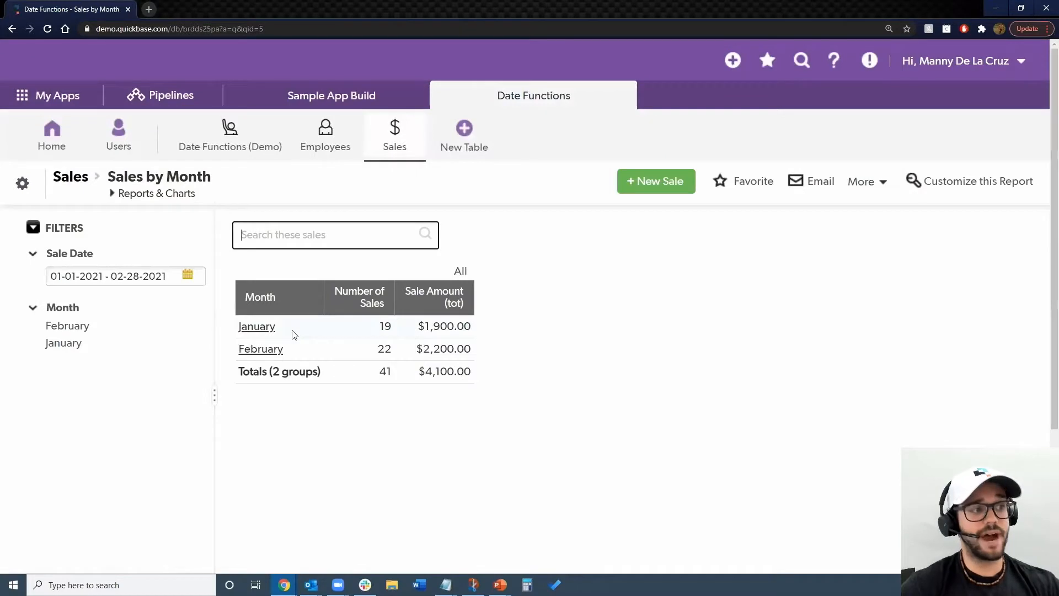
{"action": "mouse_move", "coordinate": [381, 358]}
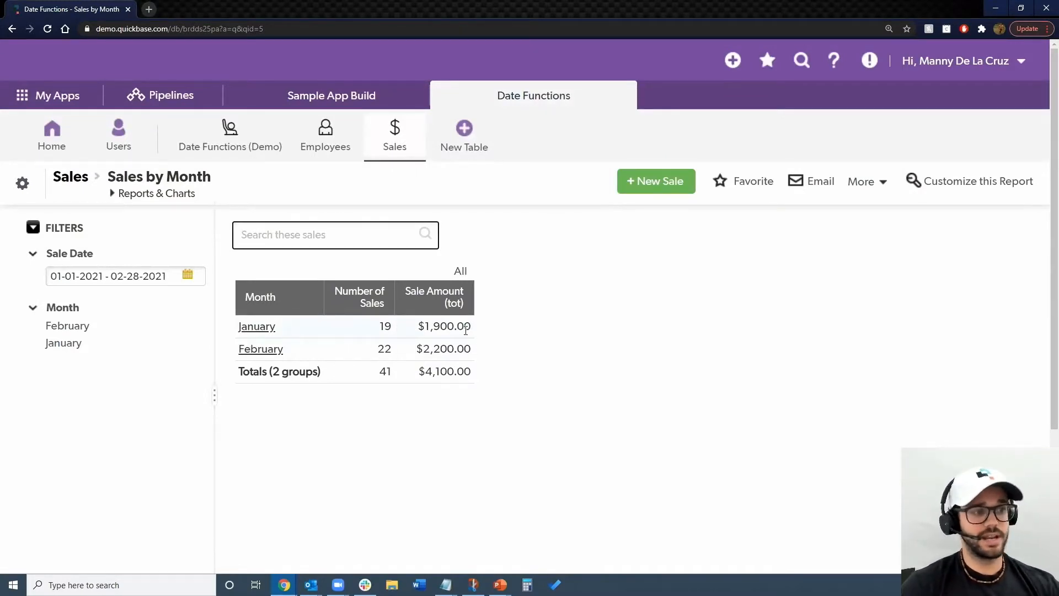
{"action": "mouse_move", "coordinate": [539, 337]}
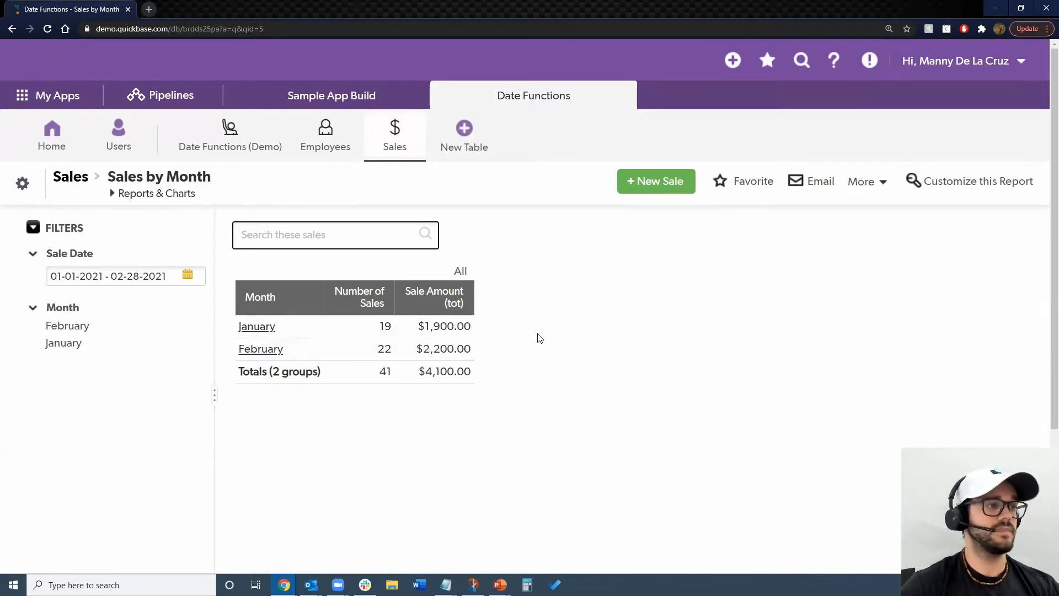